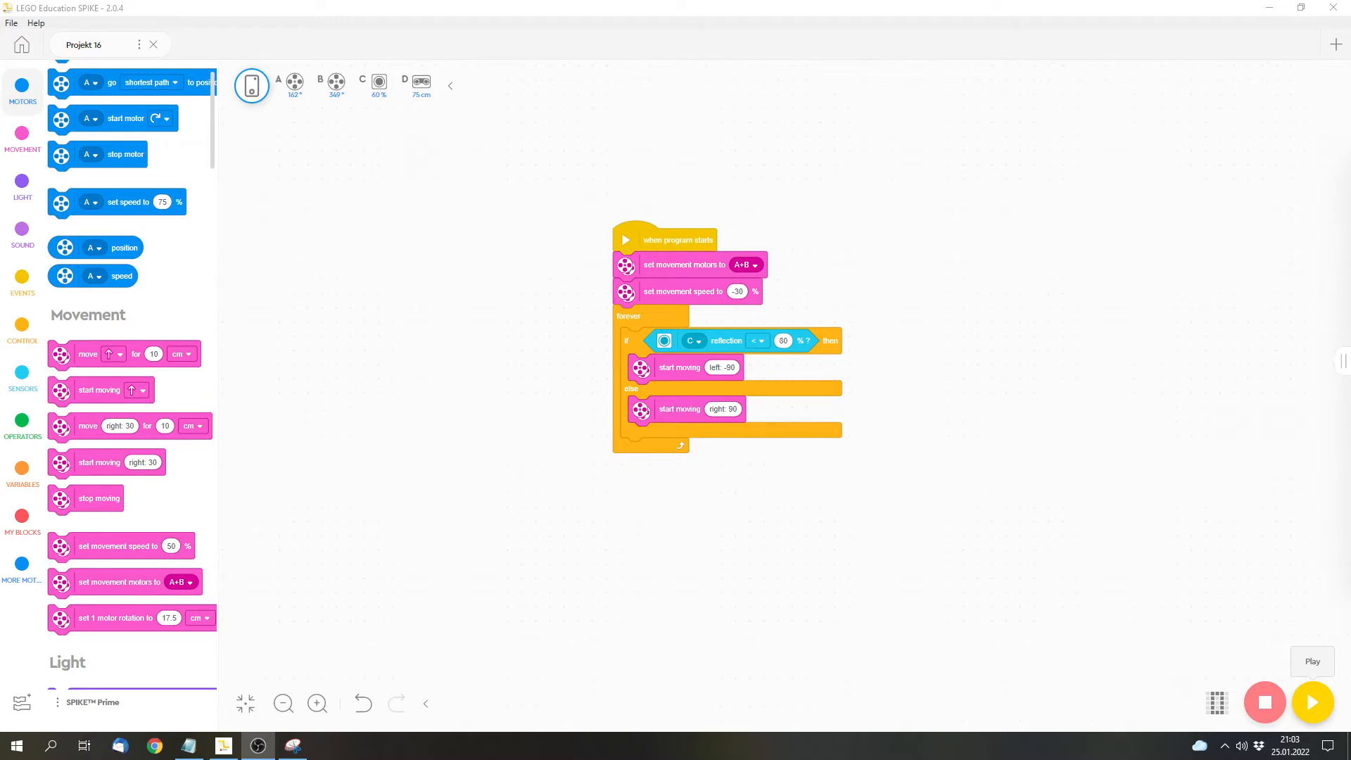
- Show the My Blocks category in the left block palette
{"action": "left_click", "coordinate": [1312, 702]}
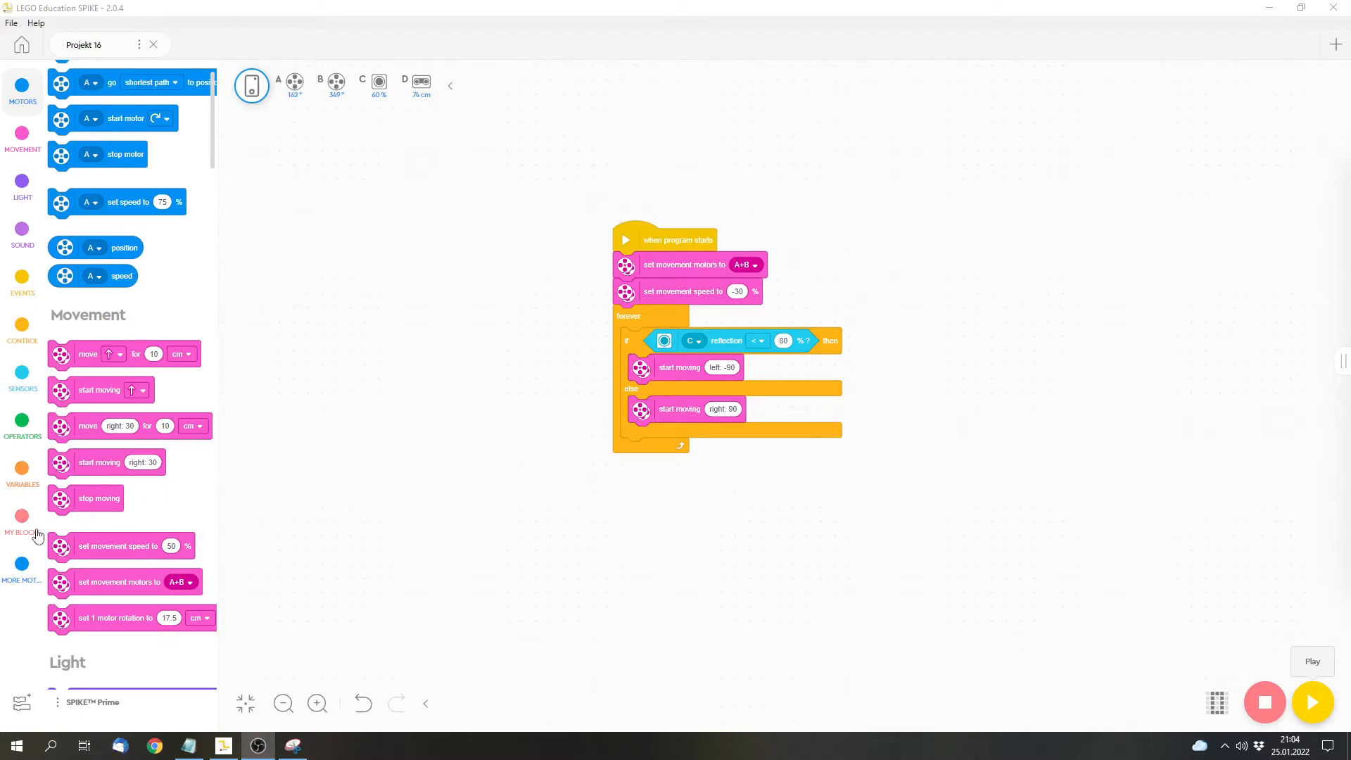
{"action": "left_click", "coordinate": [22, 517]}
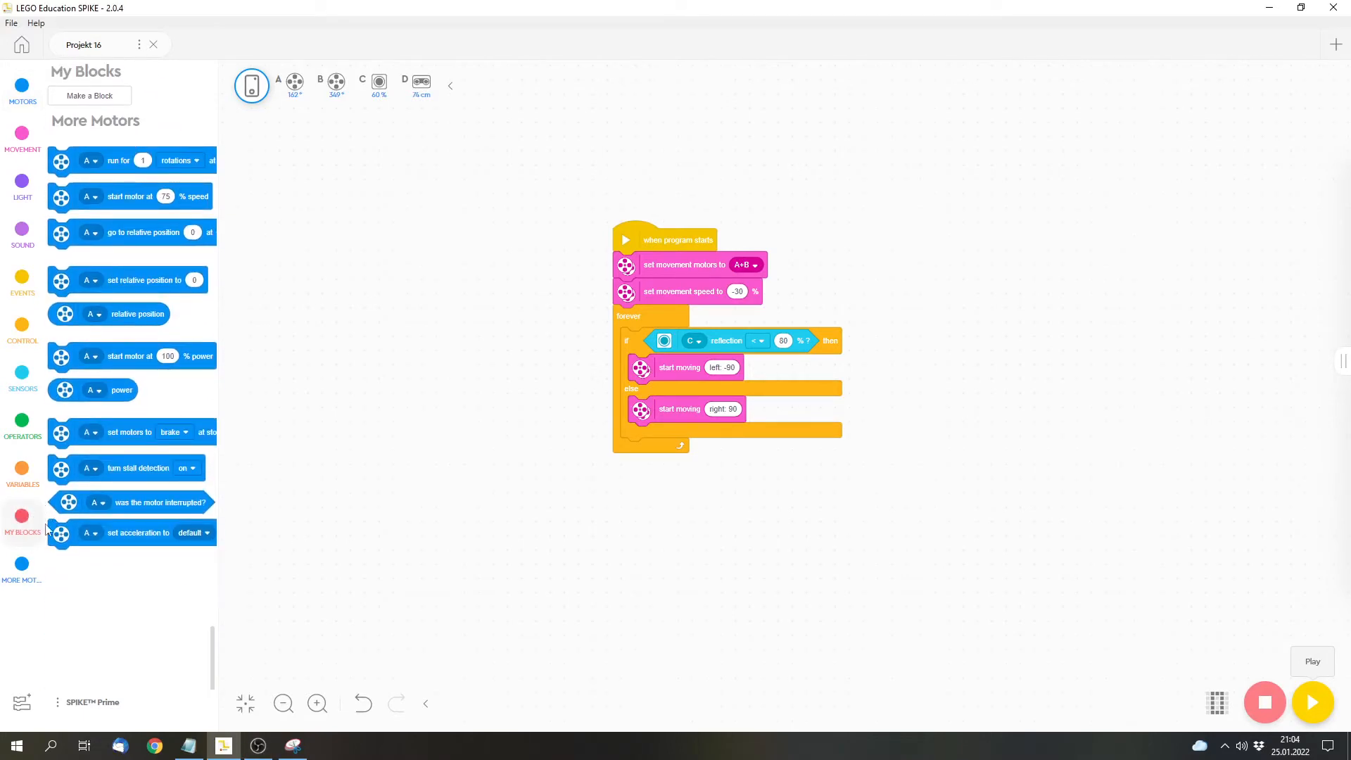
- Begin a new custom block and enter followLine as its name
{"action": "left_click", "coordinate": [89, 95]}
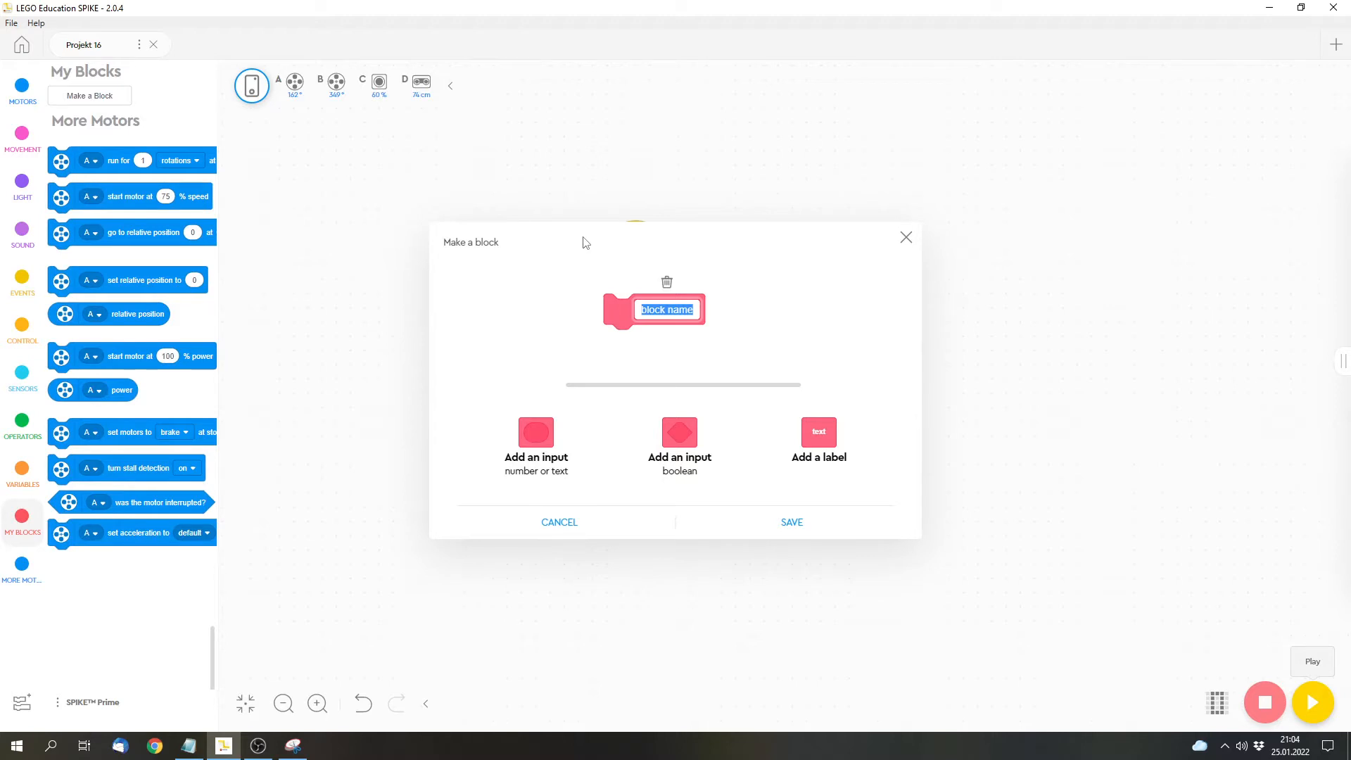
{"action": "type", "text": "followLine"}
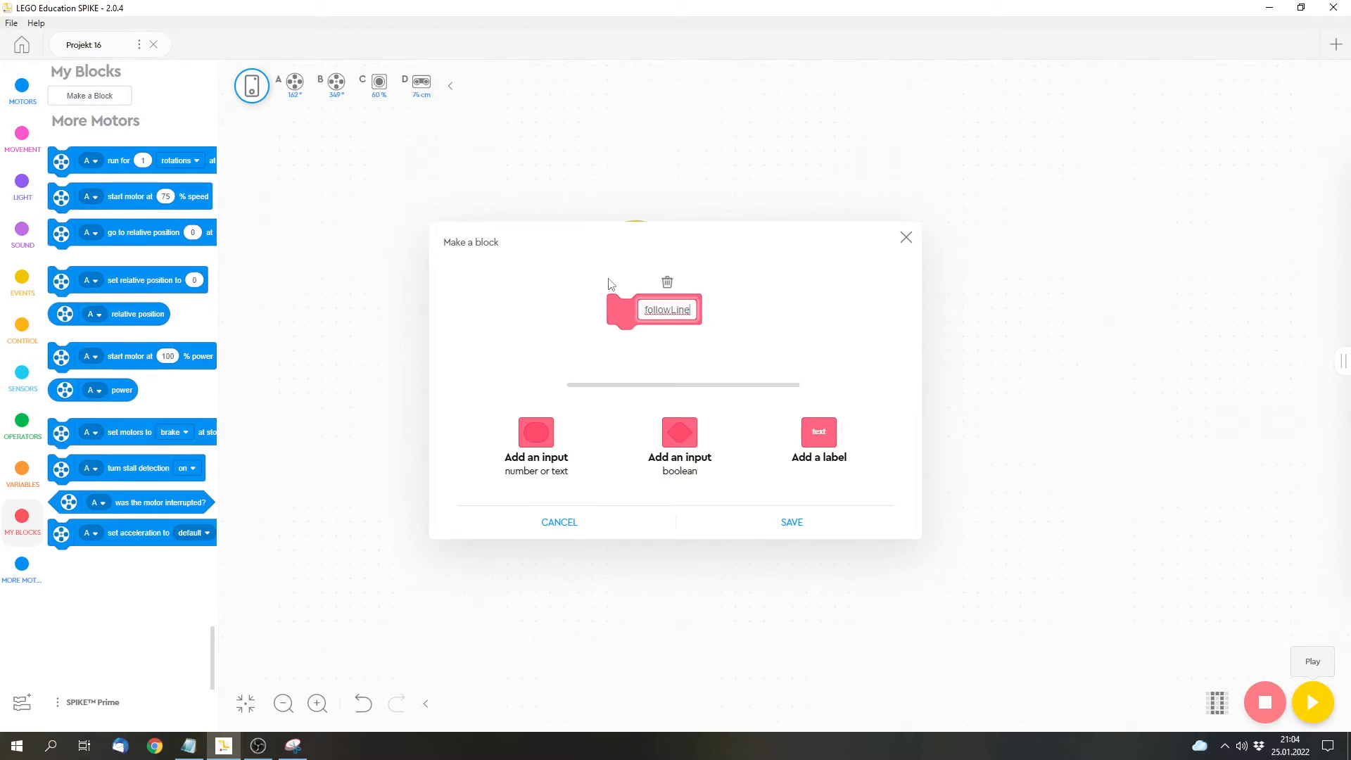
{"action": "mouse_move", "coordinate": [725, 473]}
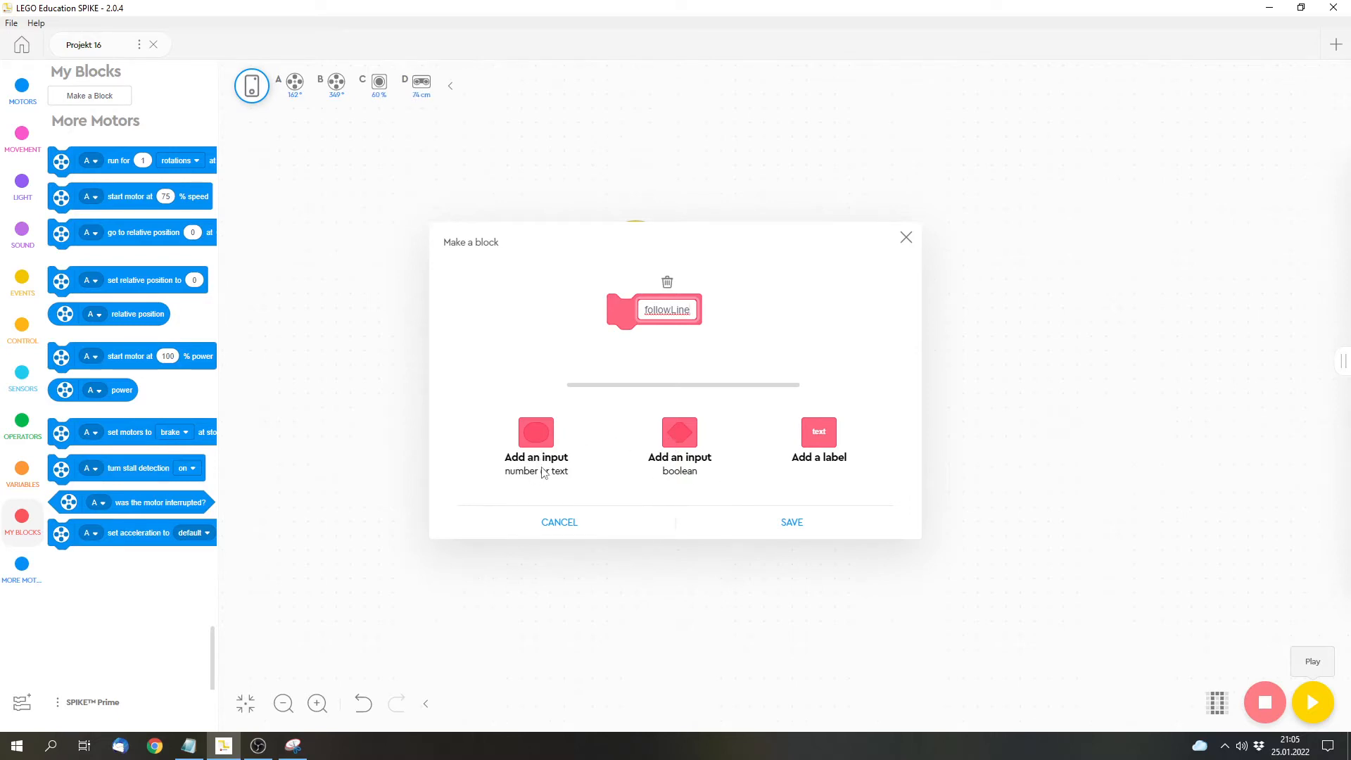
{"action": "mouse_move", "coordinate": [668, 496]}
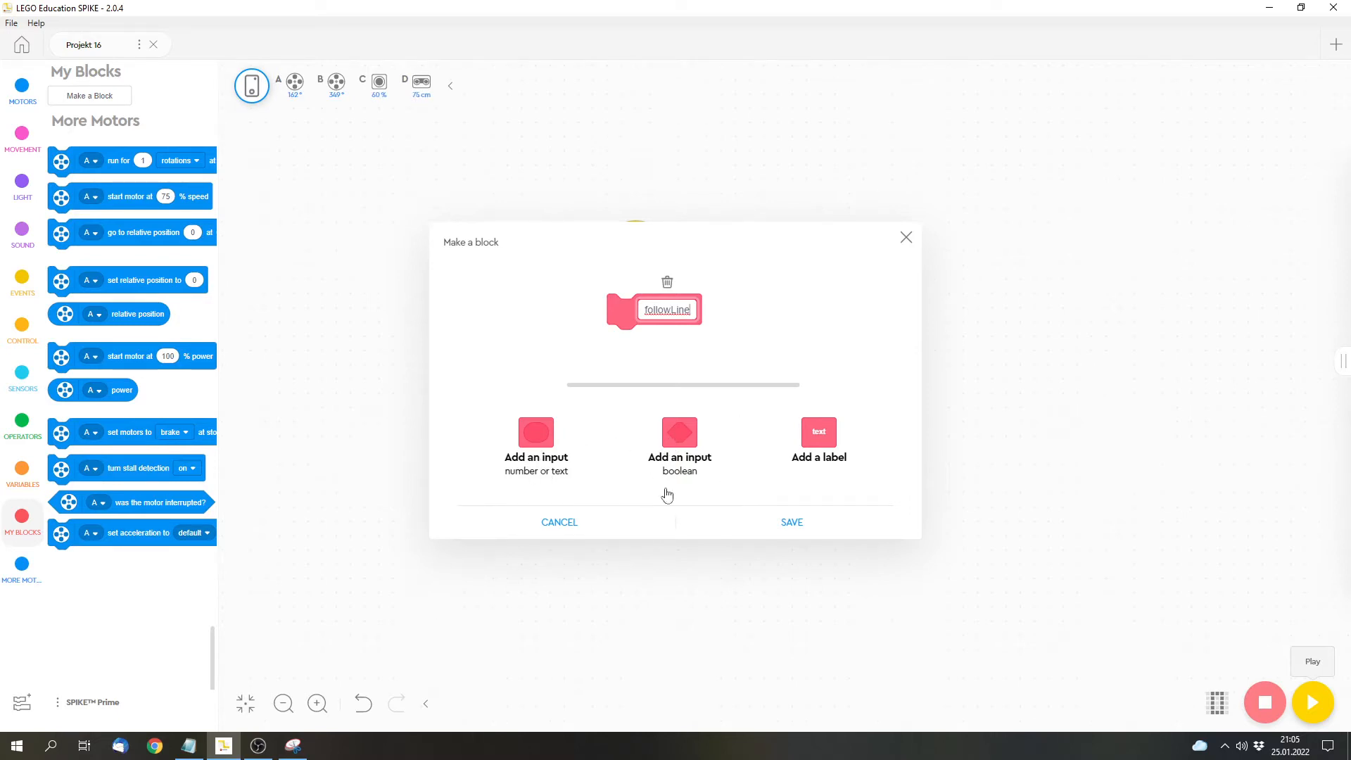
{"action": "mouse_move", "coordinate": [683, 465]}
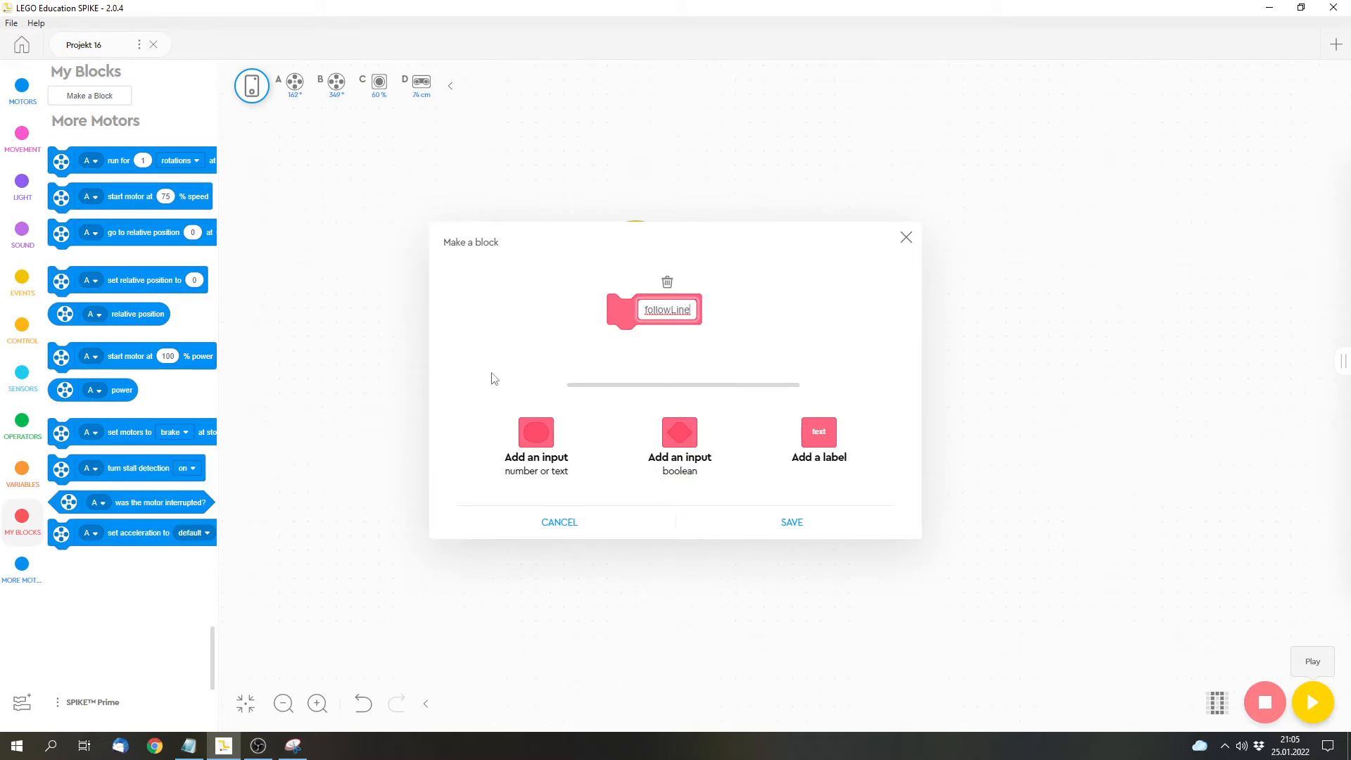
- Add a number input named speed to followLine and save the block
{"action": "left_click", "coordinate": [535, 431]}
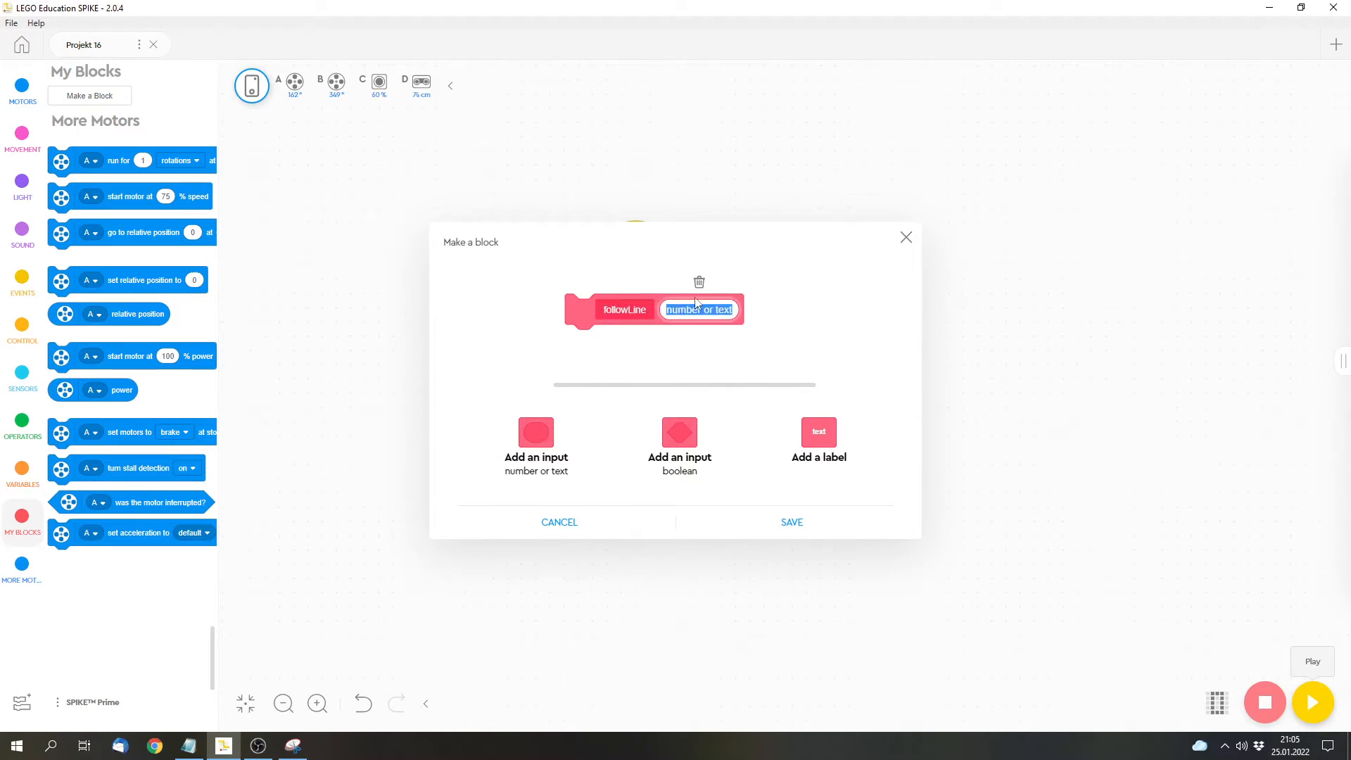
{"action": "type", "text": "spi"}
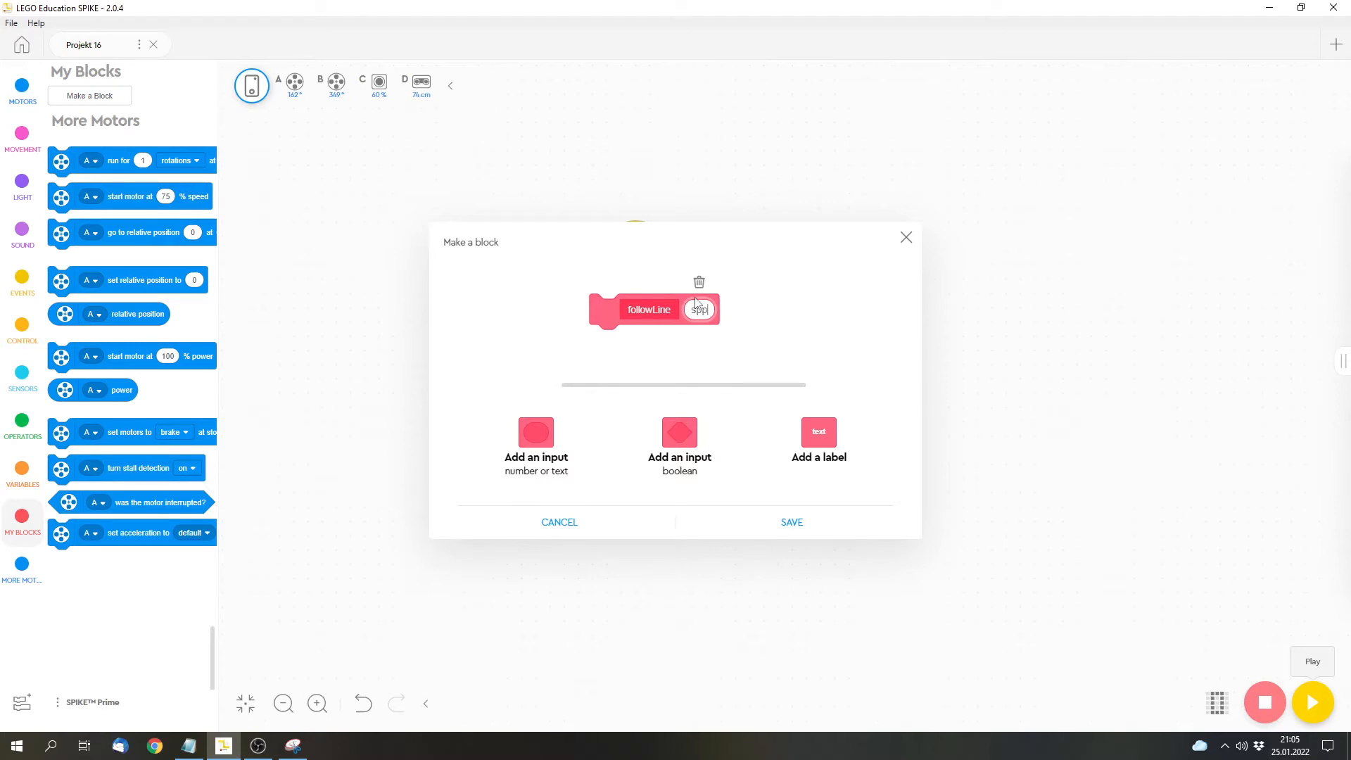
{"action": "type", "text": "speed"}
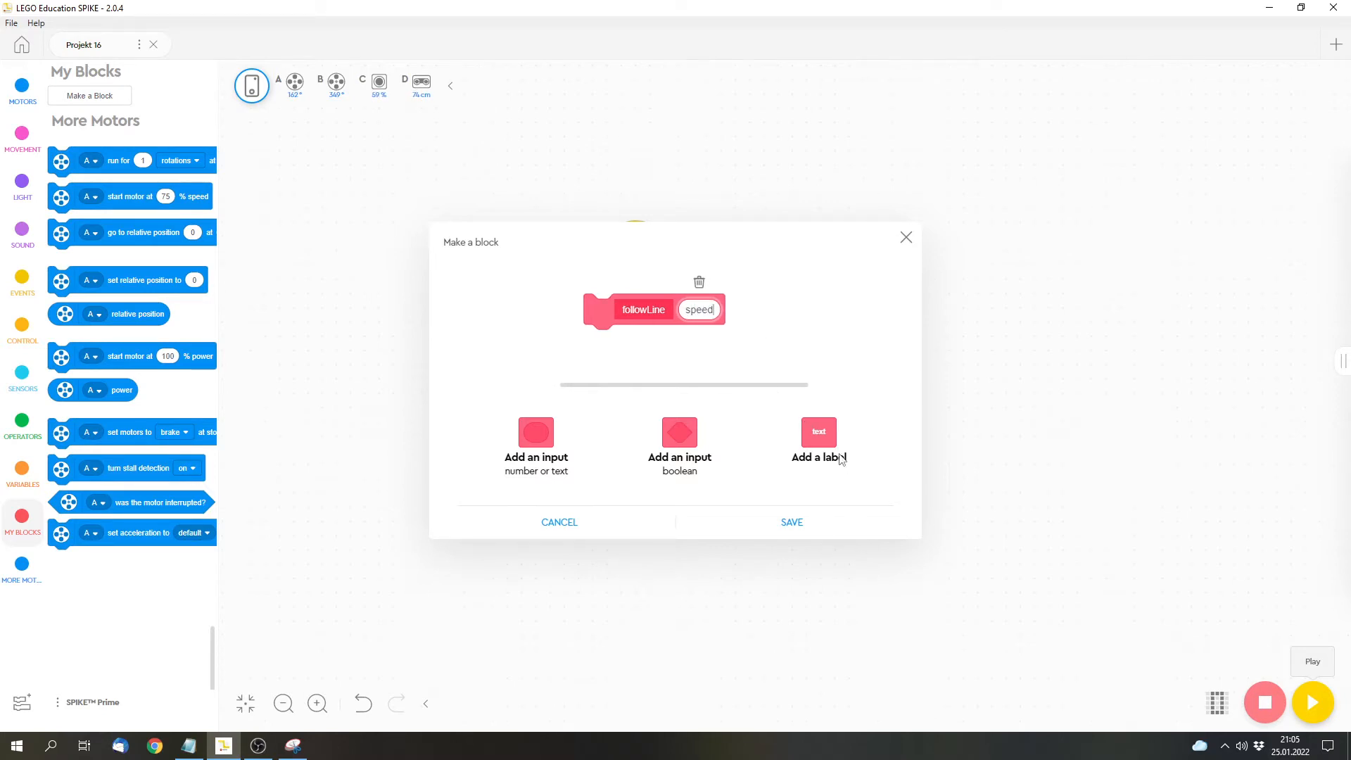
{"action": "left_click", "coordinate": [791, 522]}
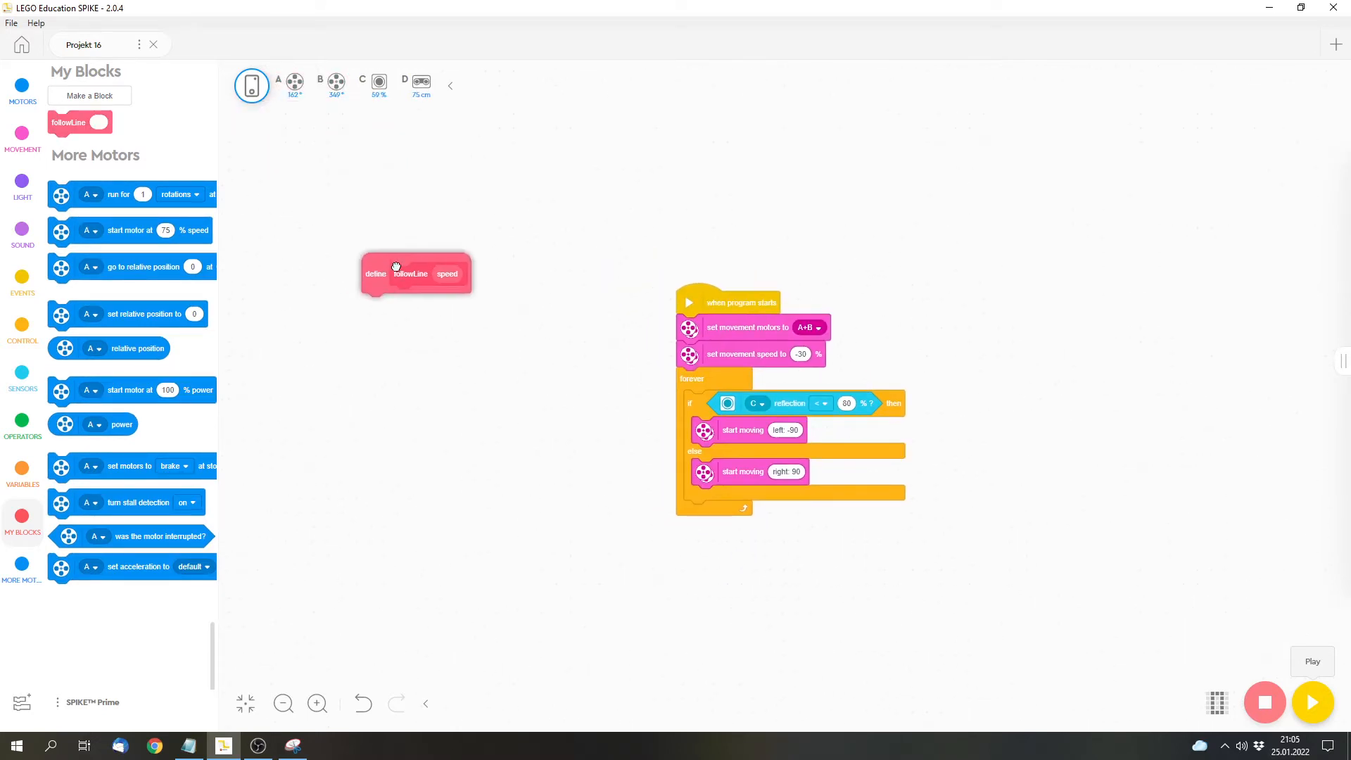
- Place a followLine call on the canvas and move set speed and forever under its definition
{"action": "left_click_drag", "start_coordinate": [414, 273], "coordinate": [564, 290]}
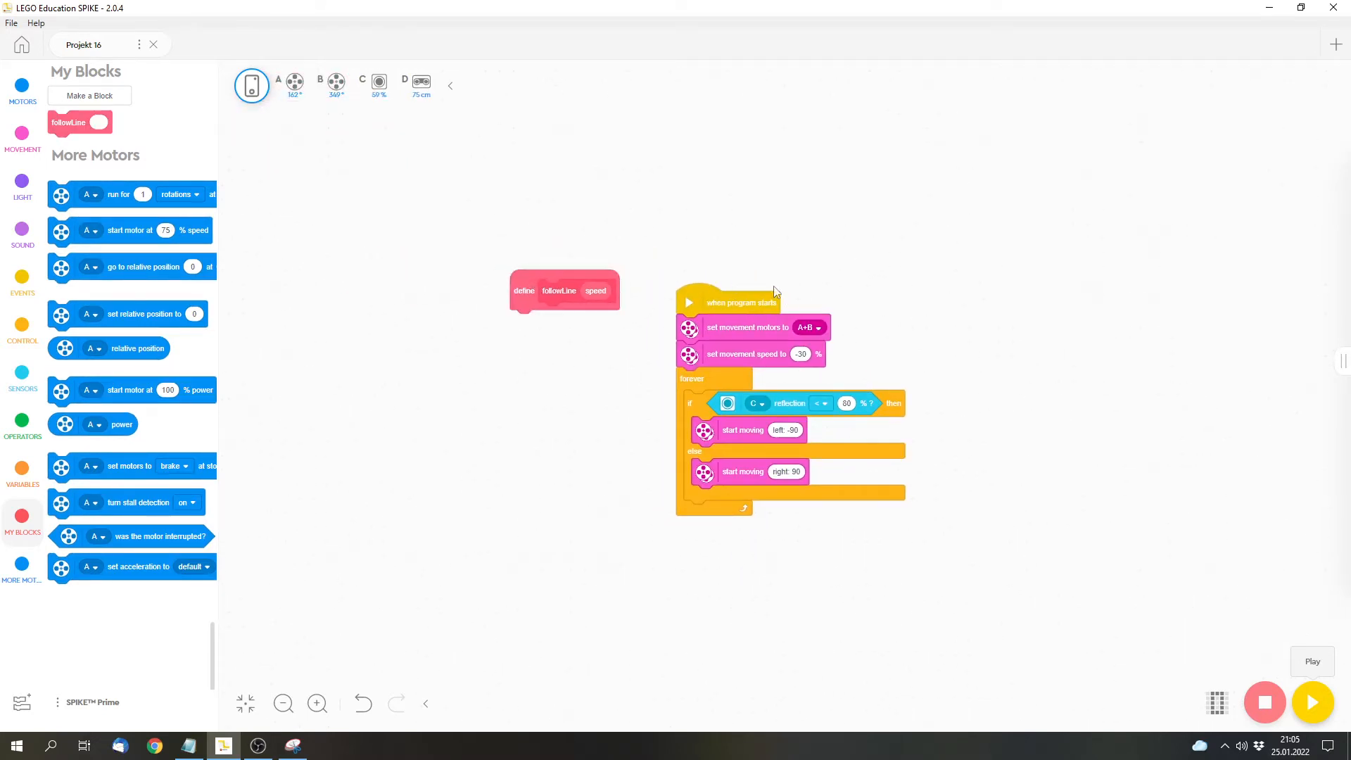
{"action": "left_click_drag", "start_coordinate": [564, 291], "coordinate": [482, 279]}
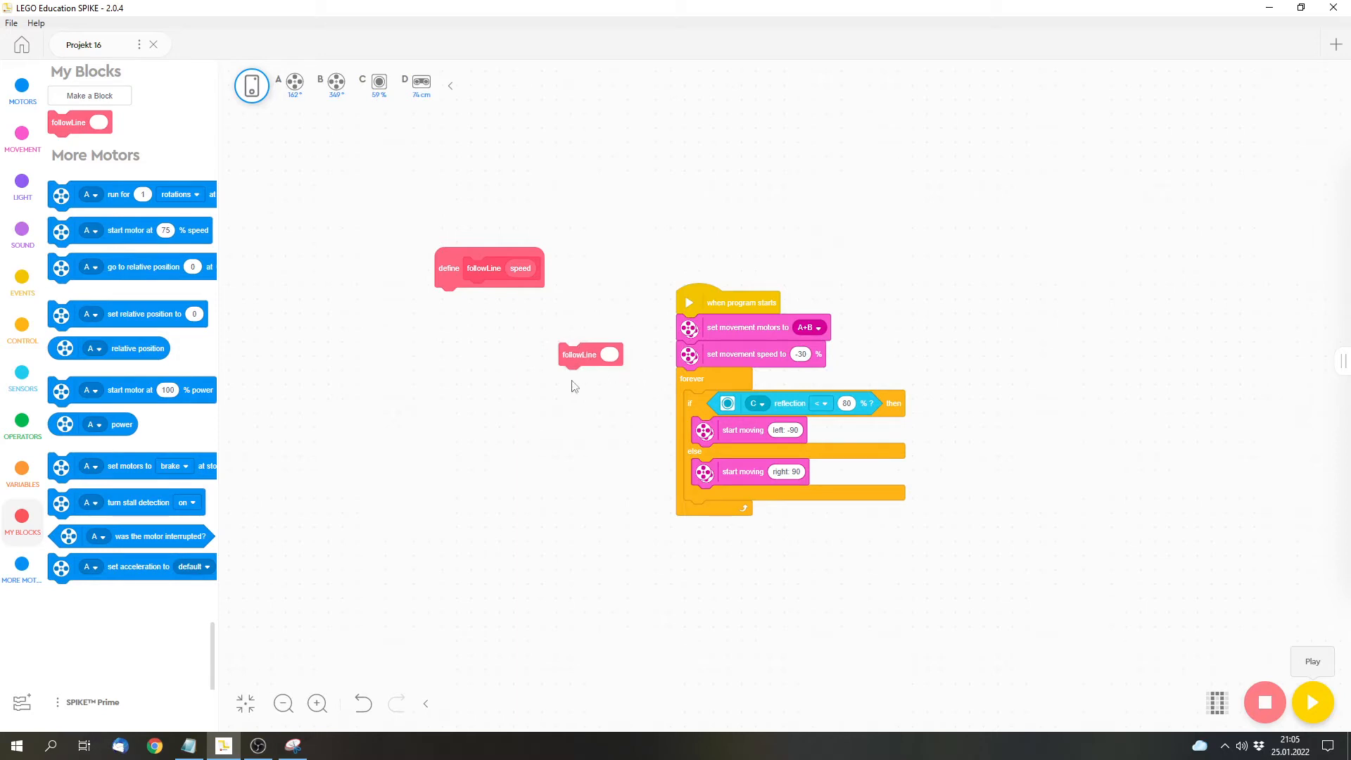
{"action": "mouse_move", "coordinate": [470, 249]}
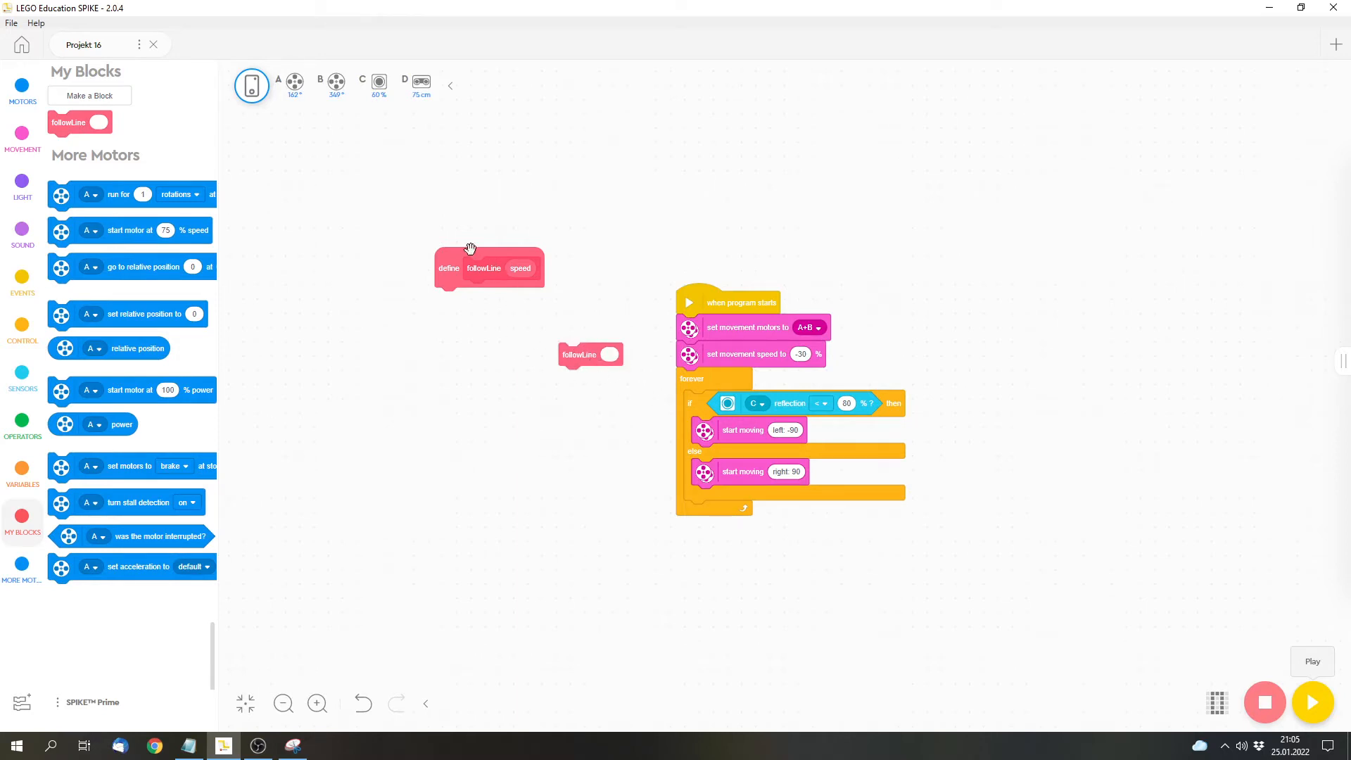
{"action": "left_click_drag", "start_coordinate": [488, 267], "coordinate": [492, 296]}
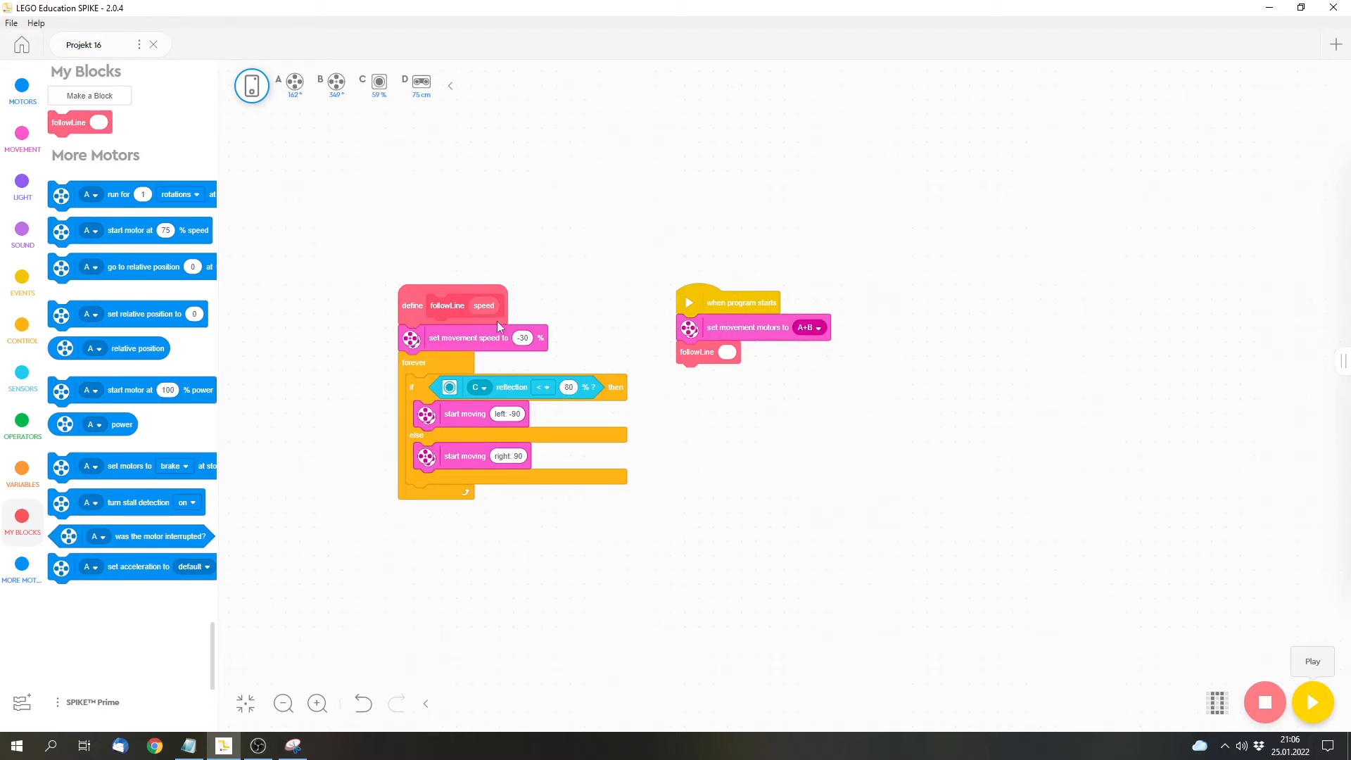
{"action": "mouse_move", "coordinate": [580, 431]}
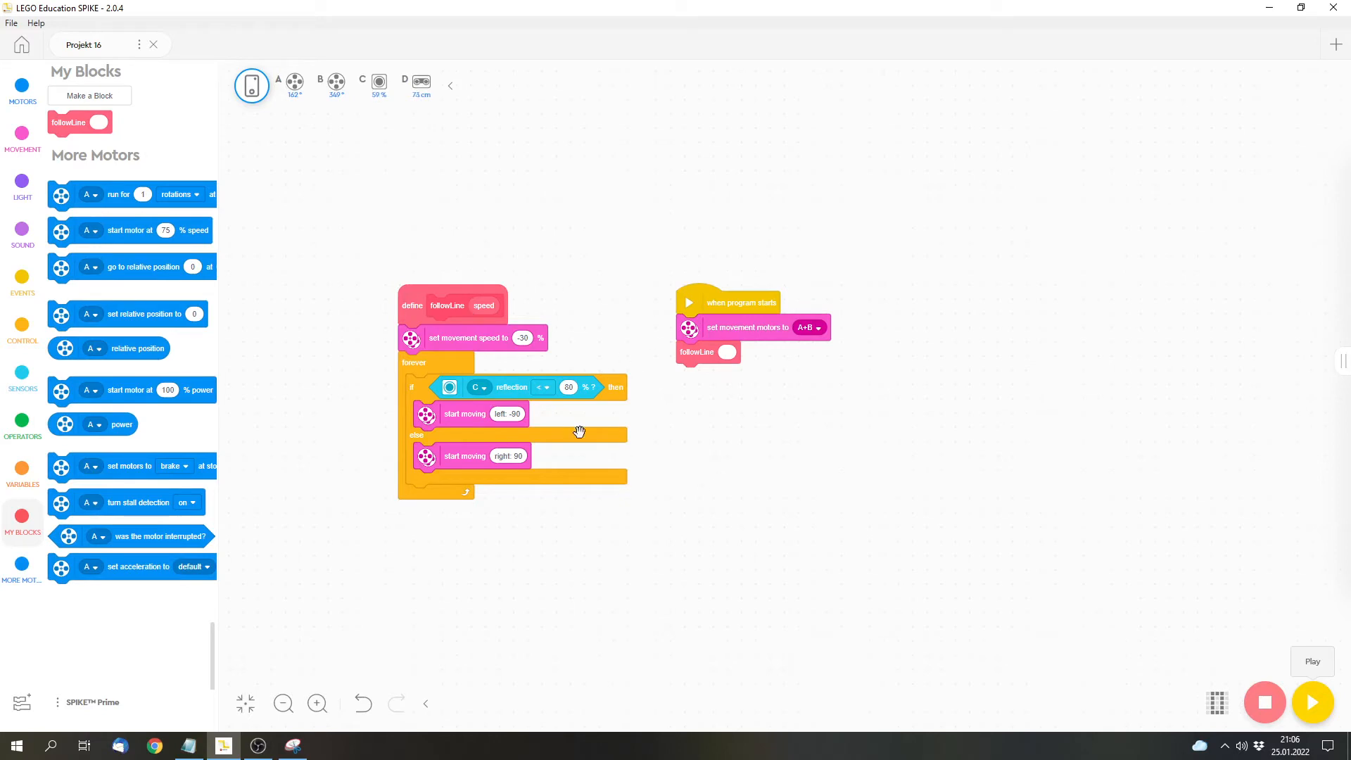
{"action": "mouse_move", "coordinate": [495, 300]}
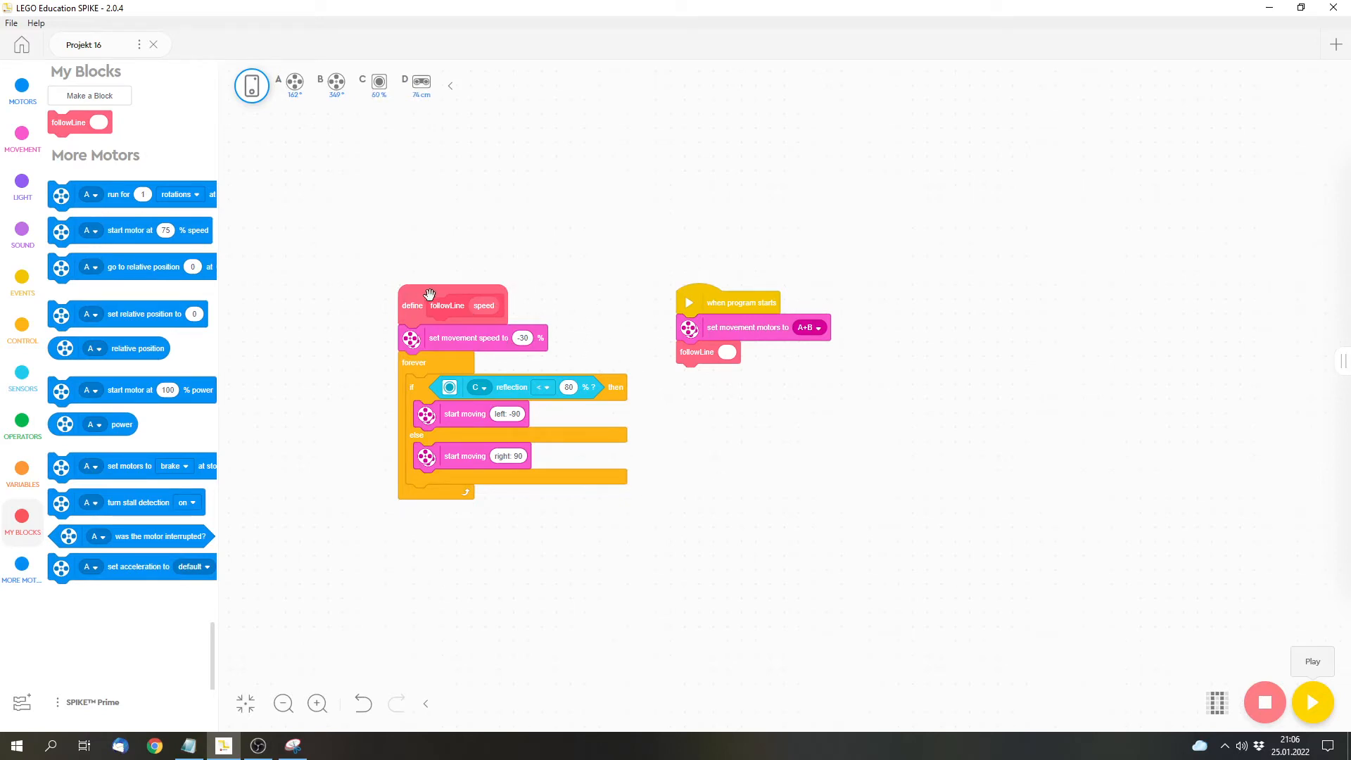
- Move the followLine definition lower and pass -30 as the main-stack speed
{"action": "left_click_drag", "start_coordinate": [430, 294], "coordinate": [488, 368]}
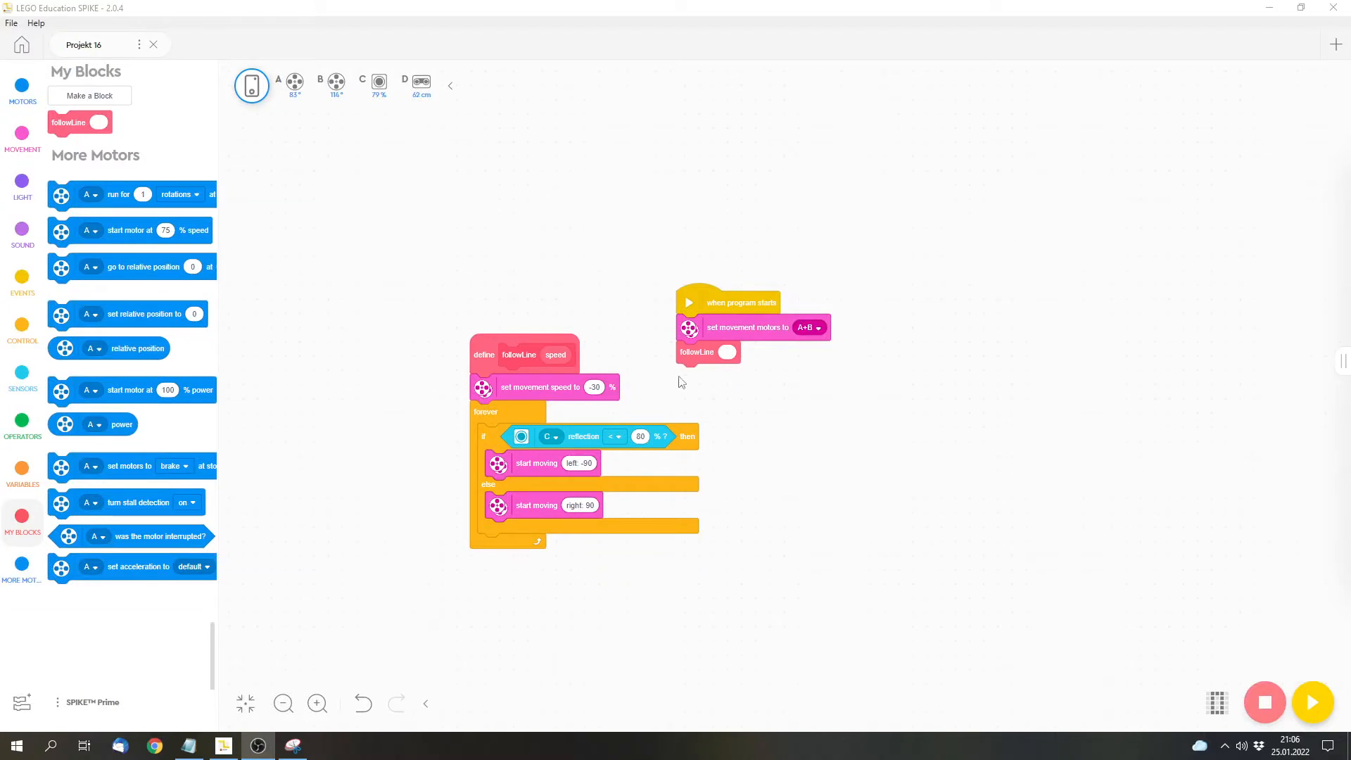
{"action": "mouse_move", "coordinate": [557, 354]}
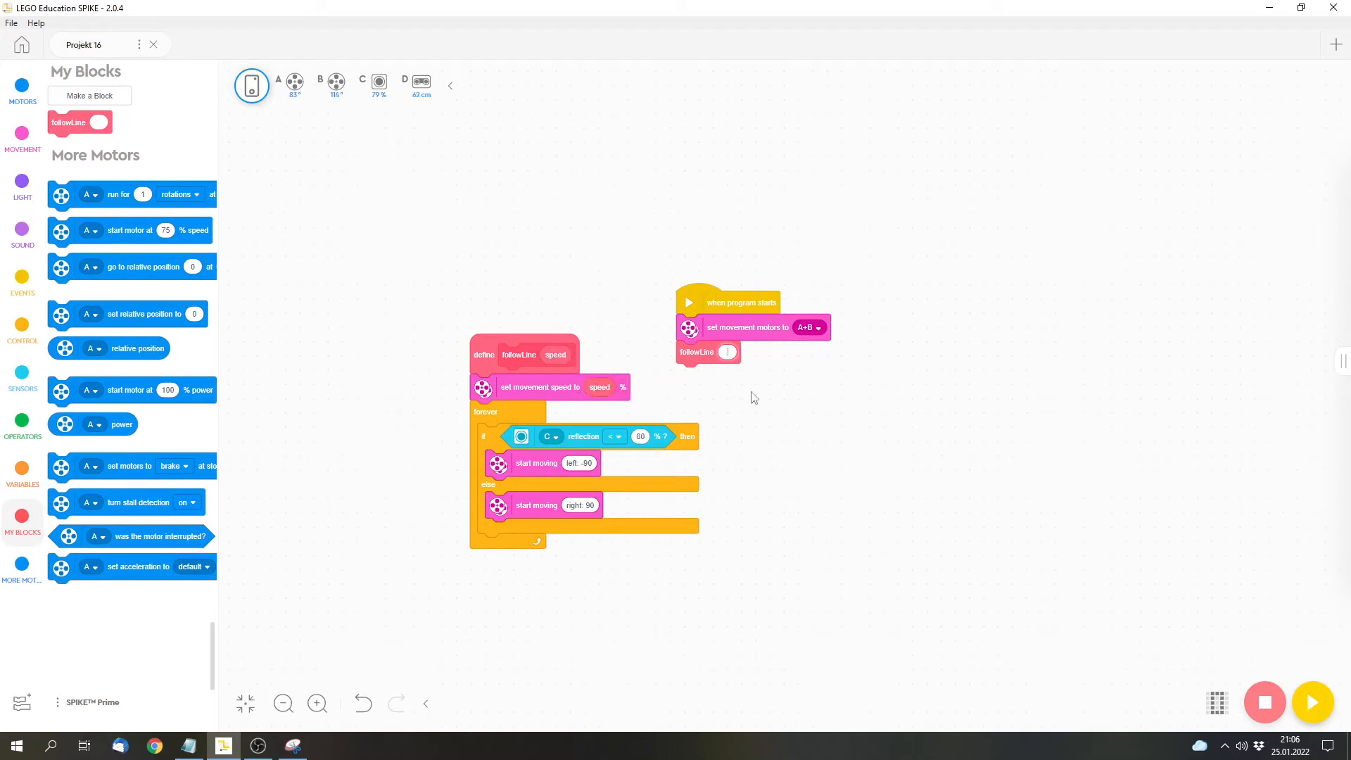
{"action": "type", "text": "-30"}
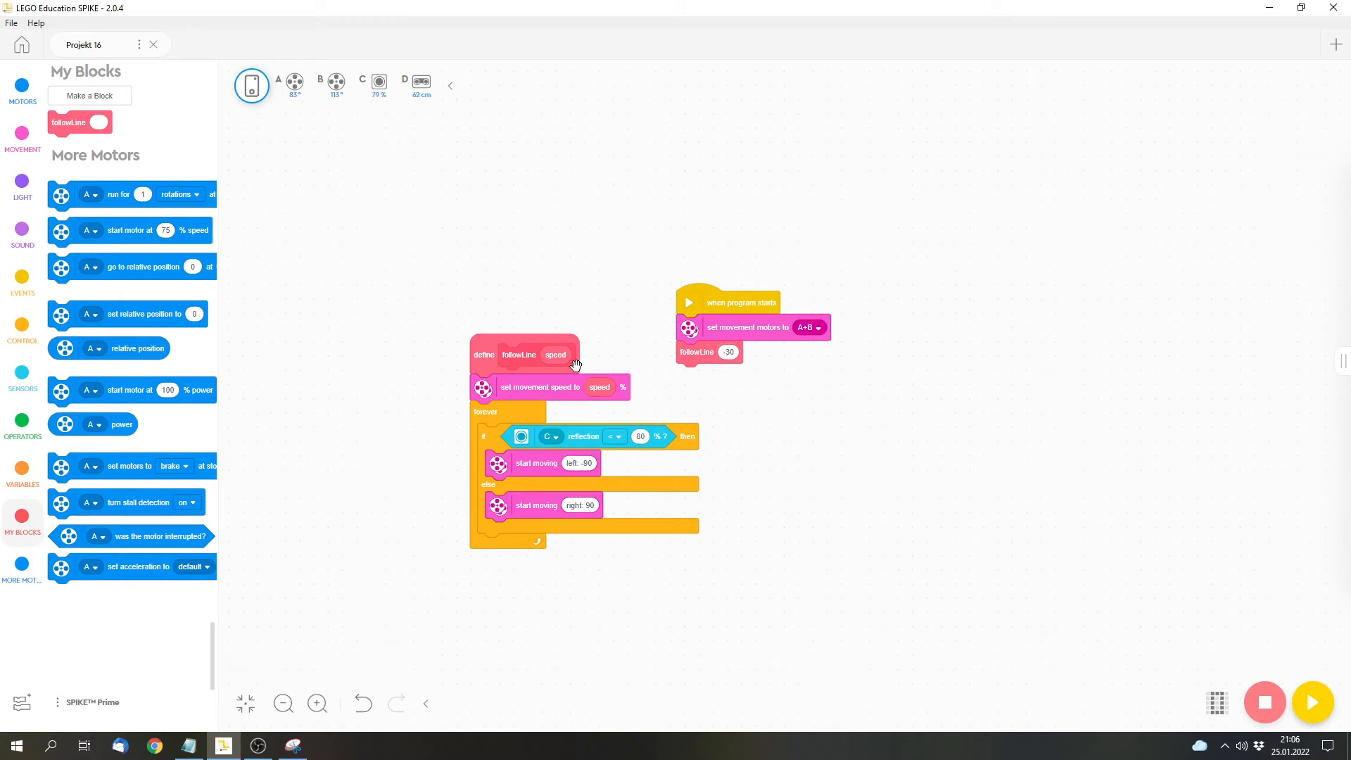
{"action": "mouse_move", "coordinate": [761, 357]}
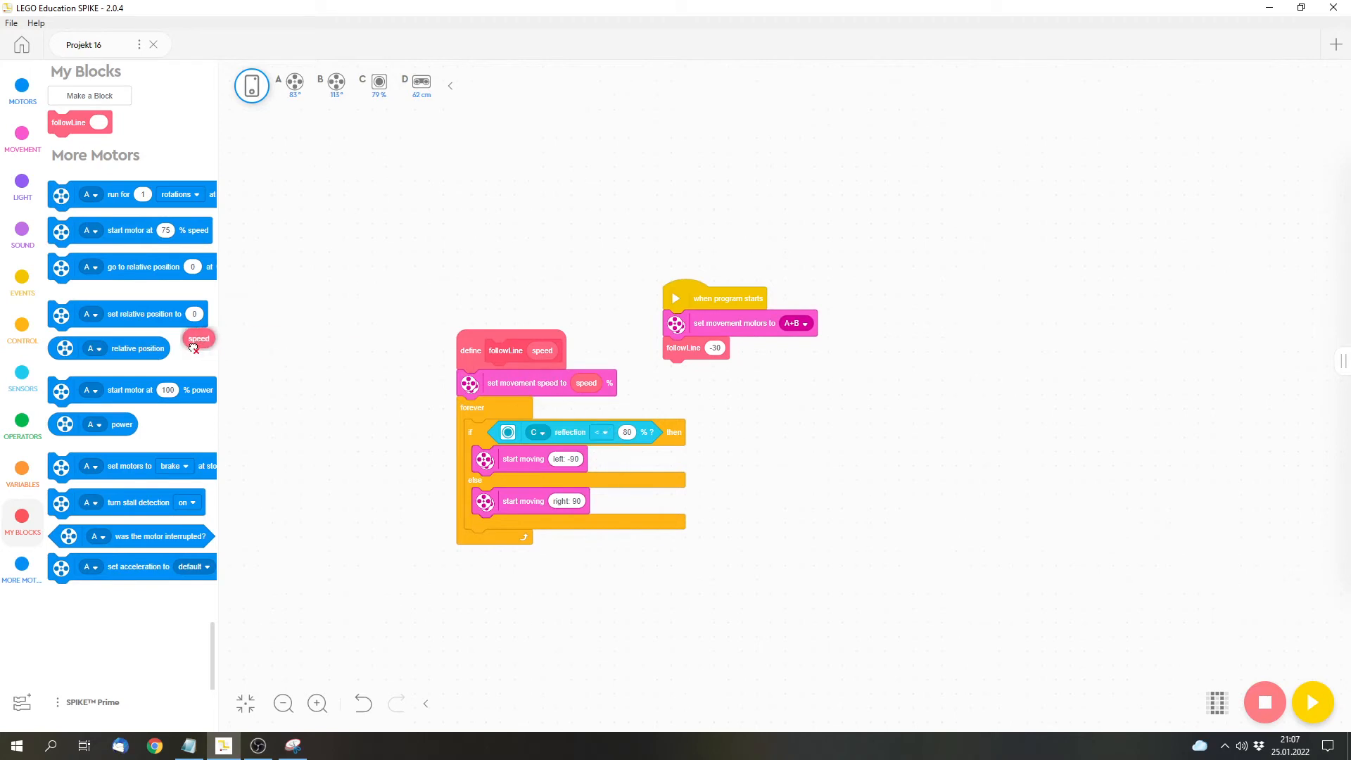
{"action": "mouse_move", "coordinate": [722, 371]}
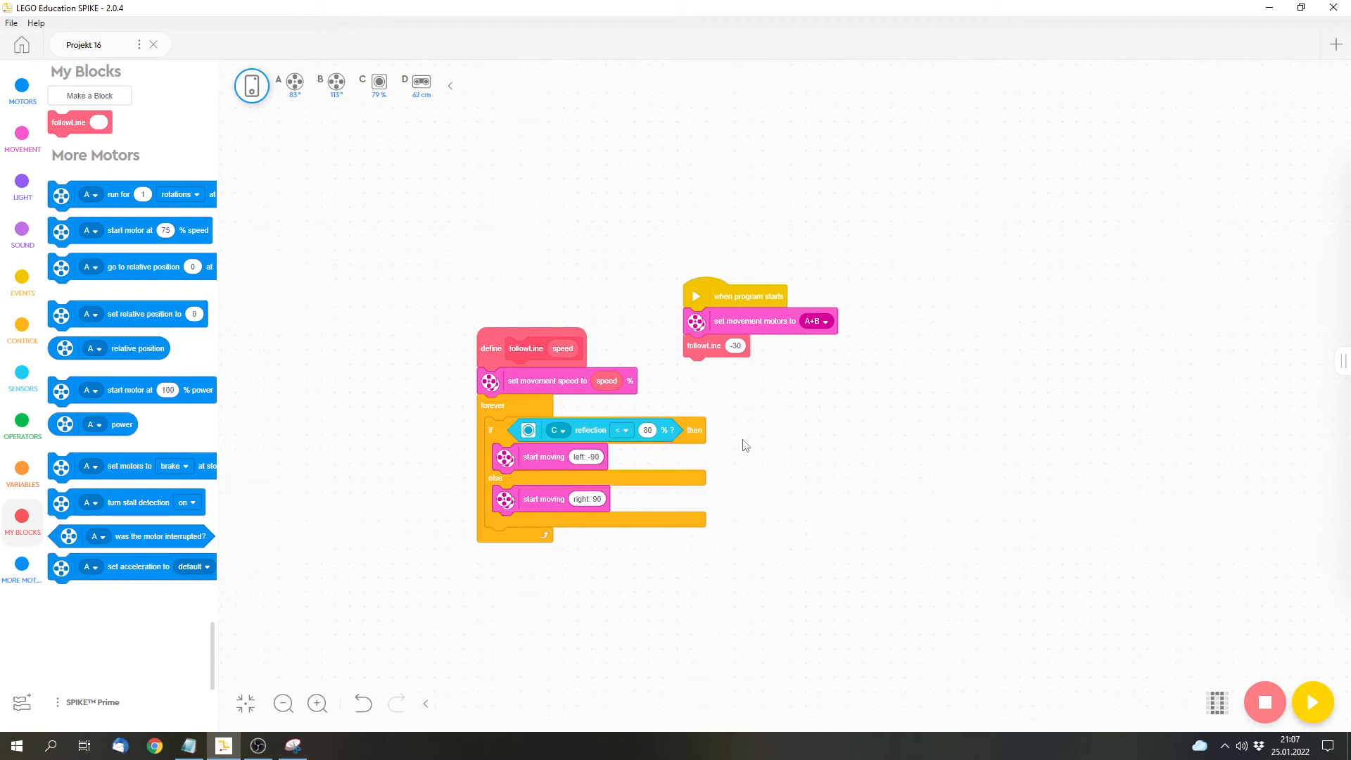
{"action": "mouse_move", "coordinate": [22, 138]}
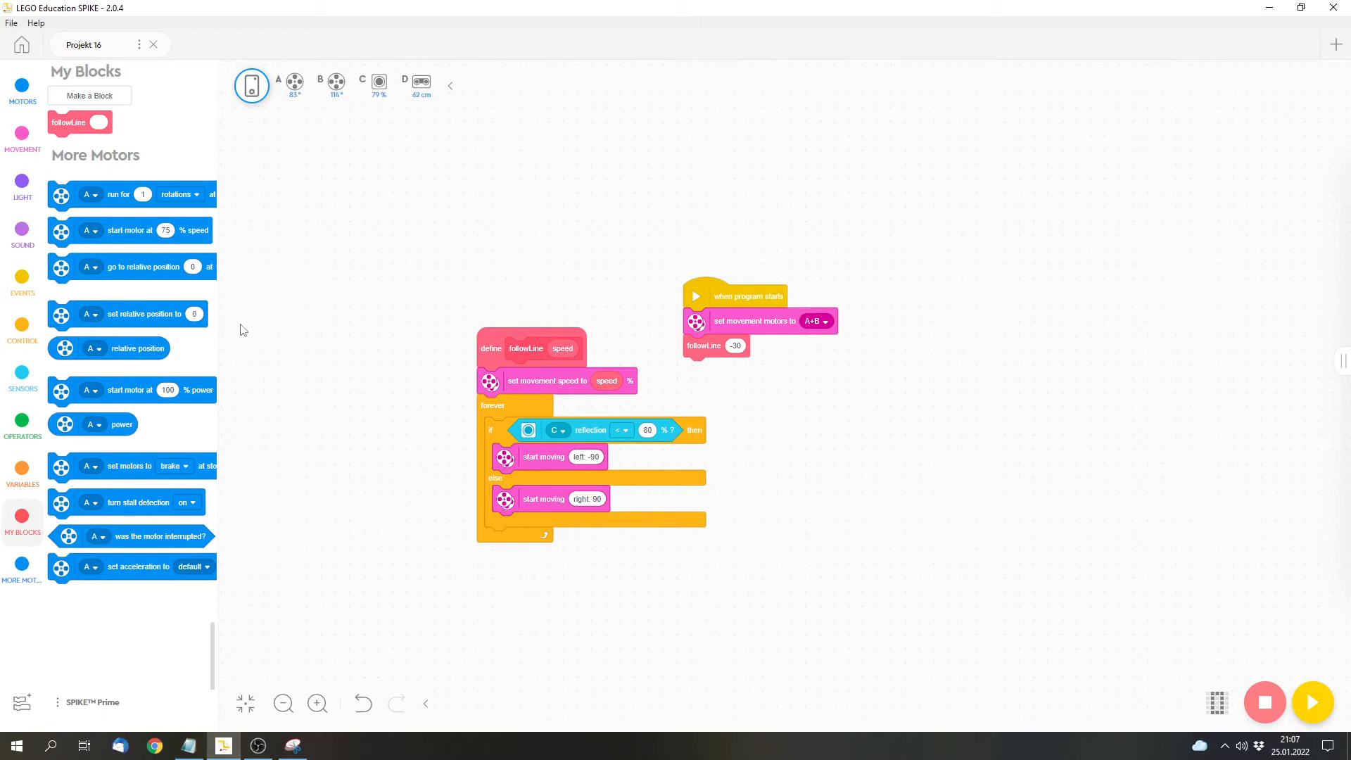
{"action": "mouse_move", "coordinate": [859, 522]}
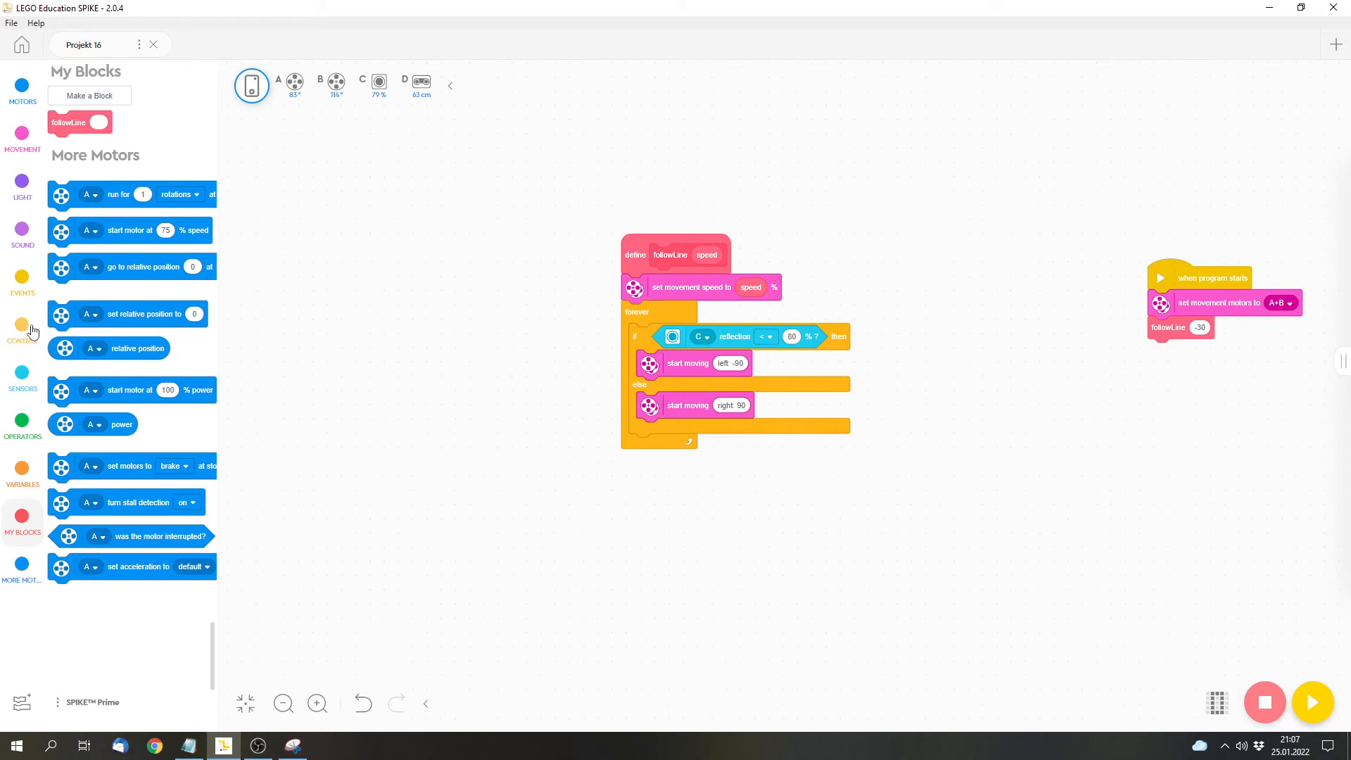
- Add a repeat-until loop that stops when sensor D is closer than 15%
{"action": "left_click", "coordinate": [22, 327]}
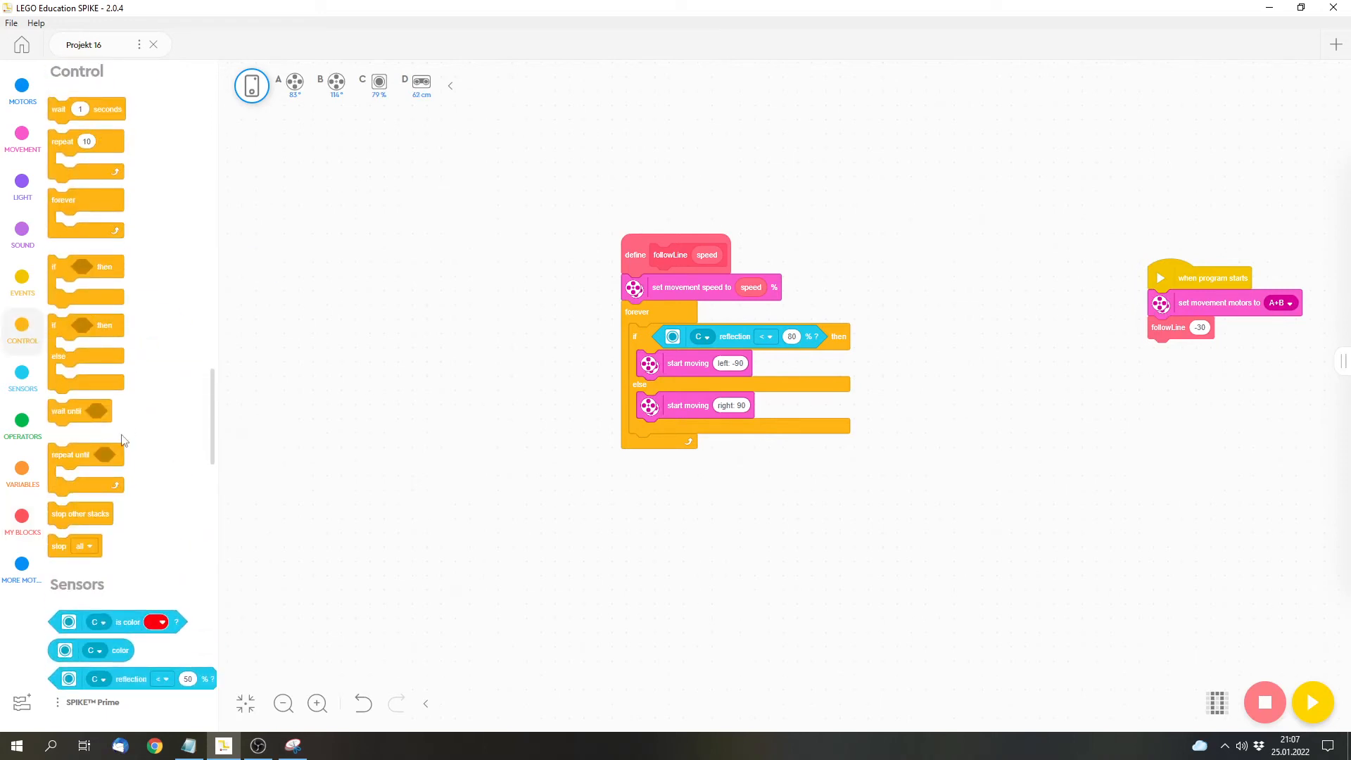
{"action": "left_click_drag", "start_coordinate": [79, 453], "coordinate": [471, 418]}
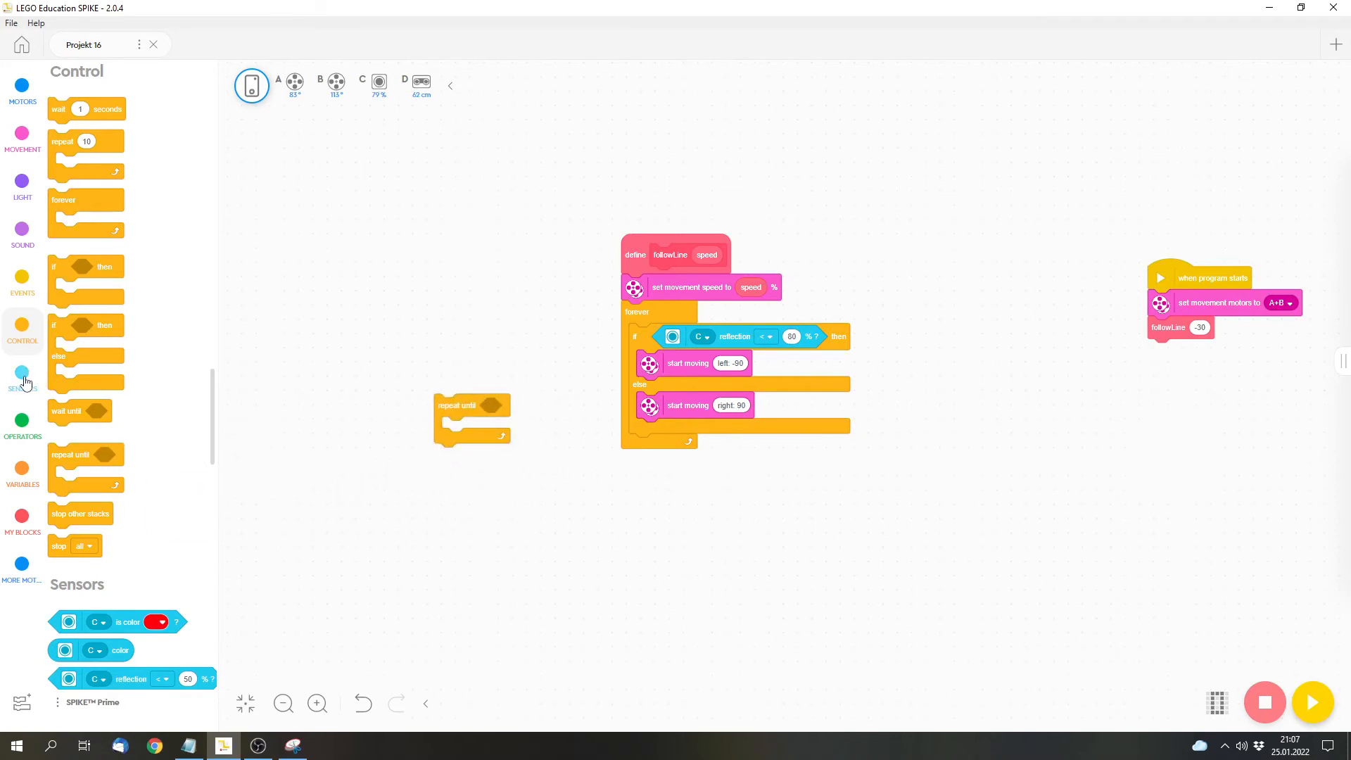
{"action": "left_click", "coordinate": [23, 379]}
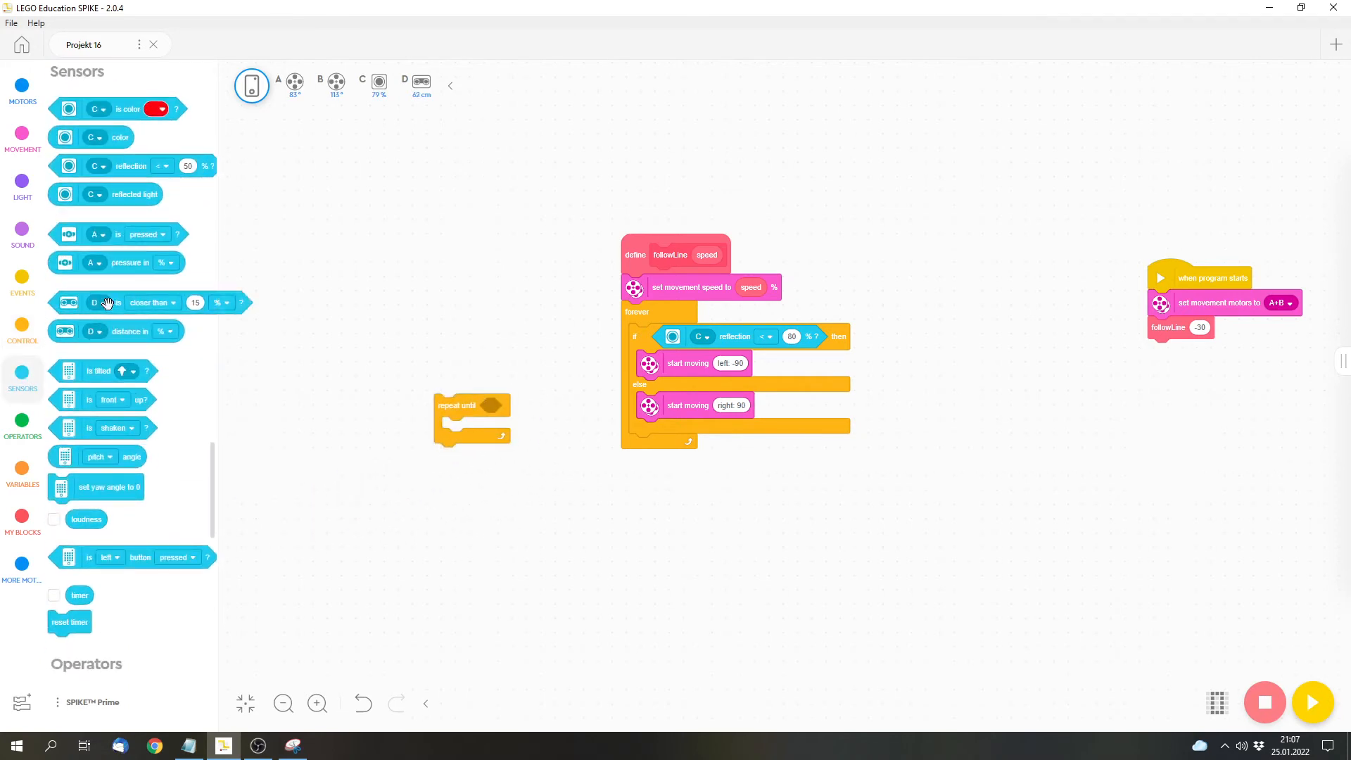
{"action": "left_click_drag", "start_coordinate": [108, 303], "coordinate": [547, 409]}
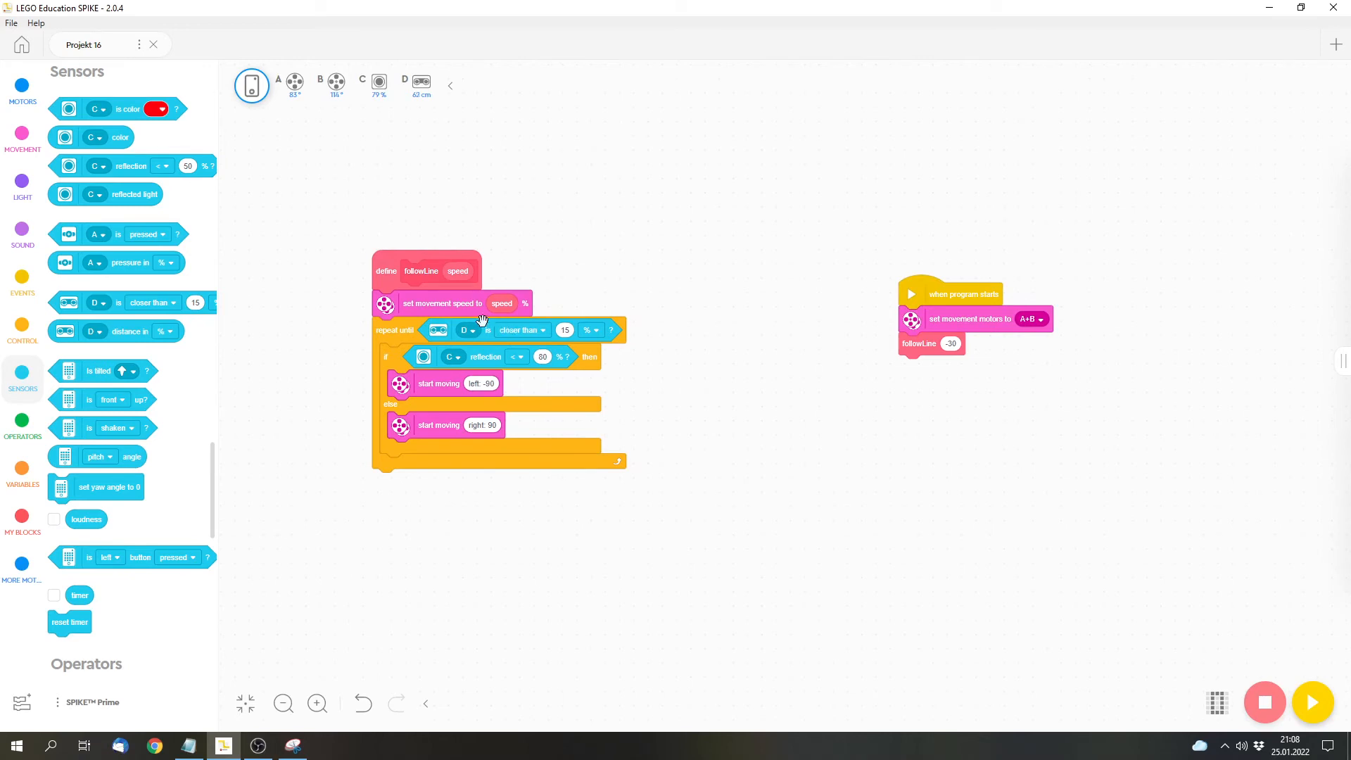
{"action": "mouse_move", "coordinate": [492, 355]}
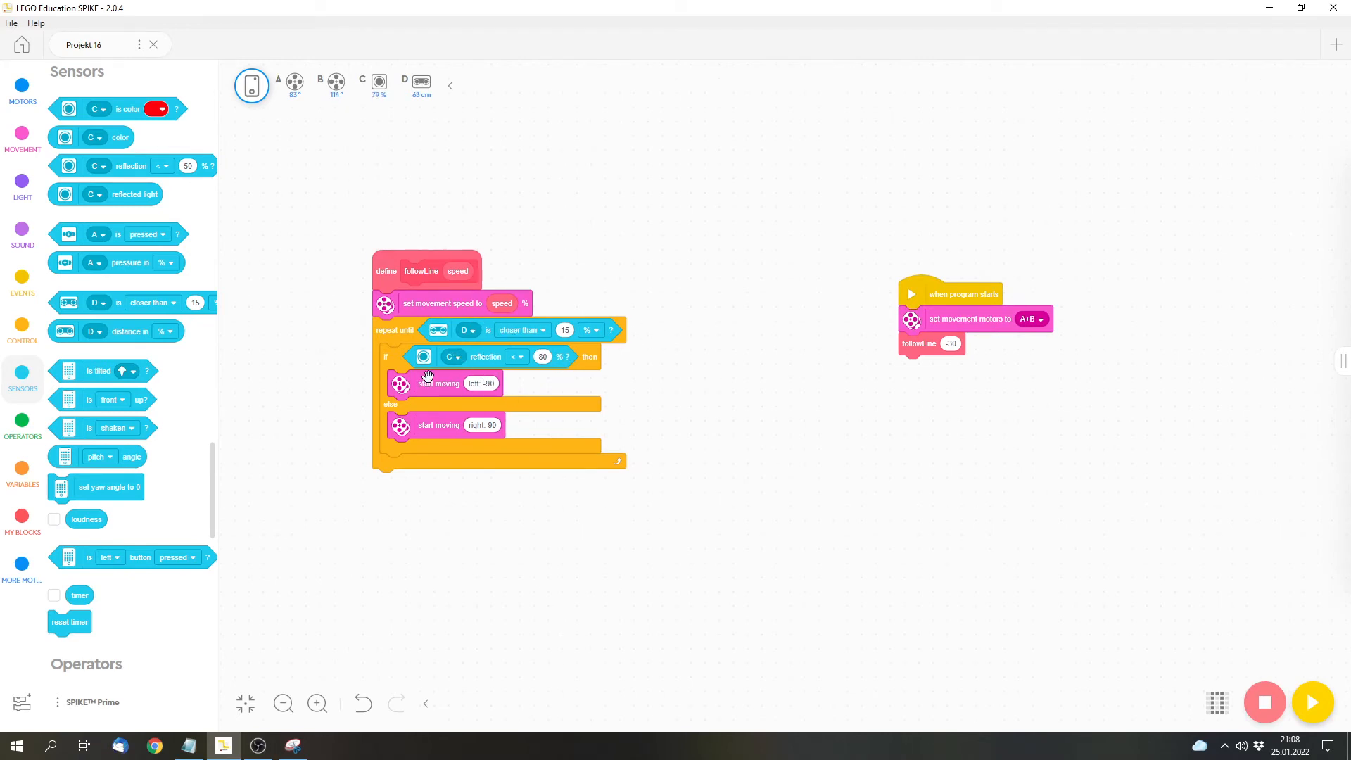
{"action": "mouse_move", "coordinate": [387, 494]}
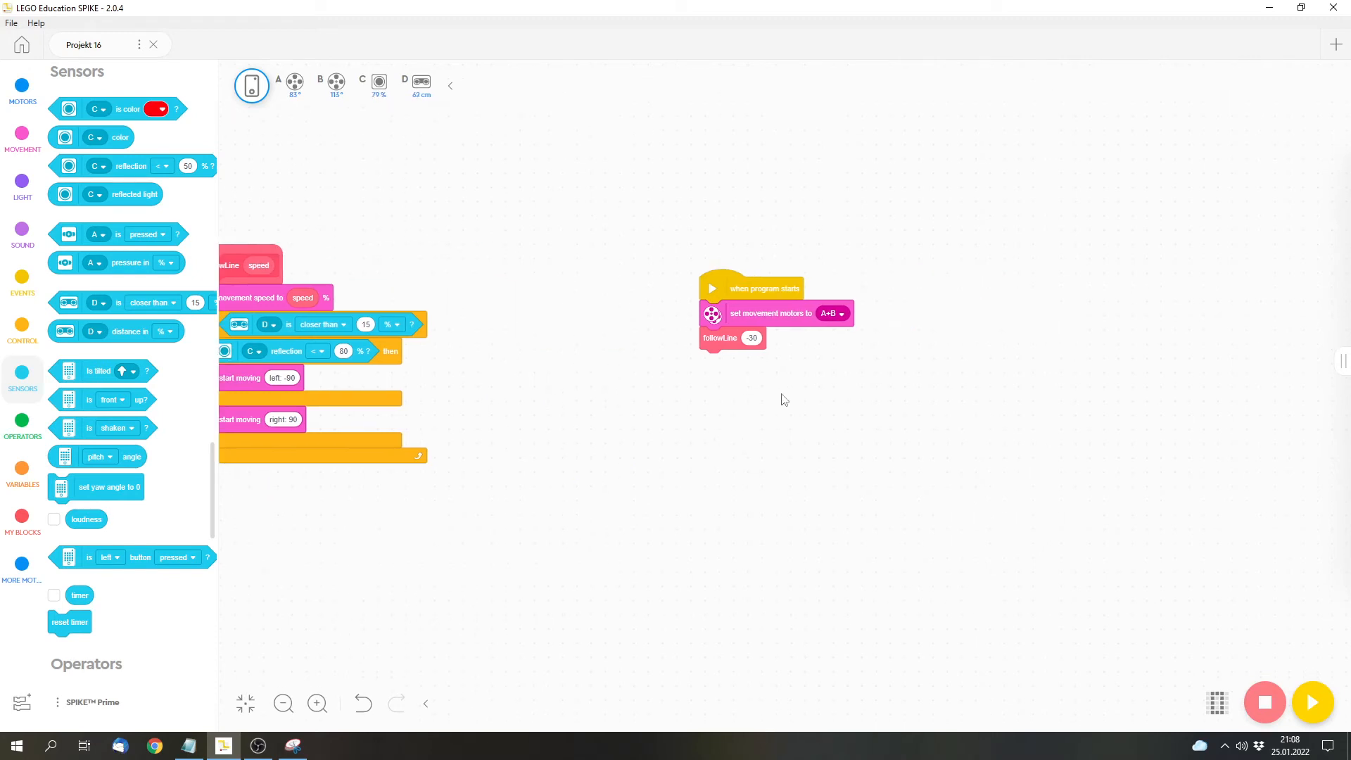
{"action": "mouse_move", "coordinate": [748, 373]}
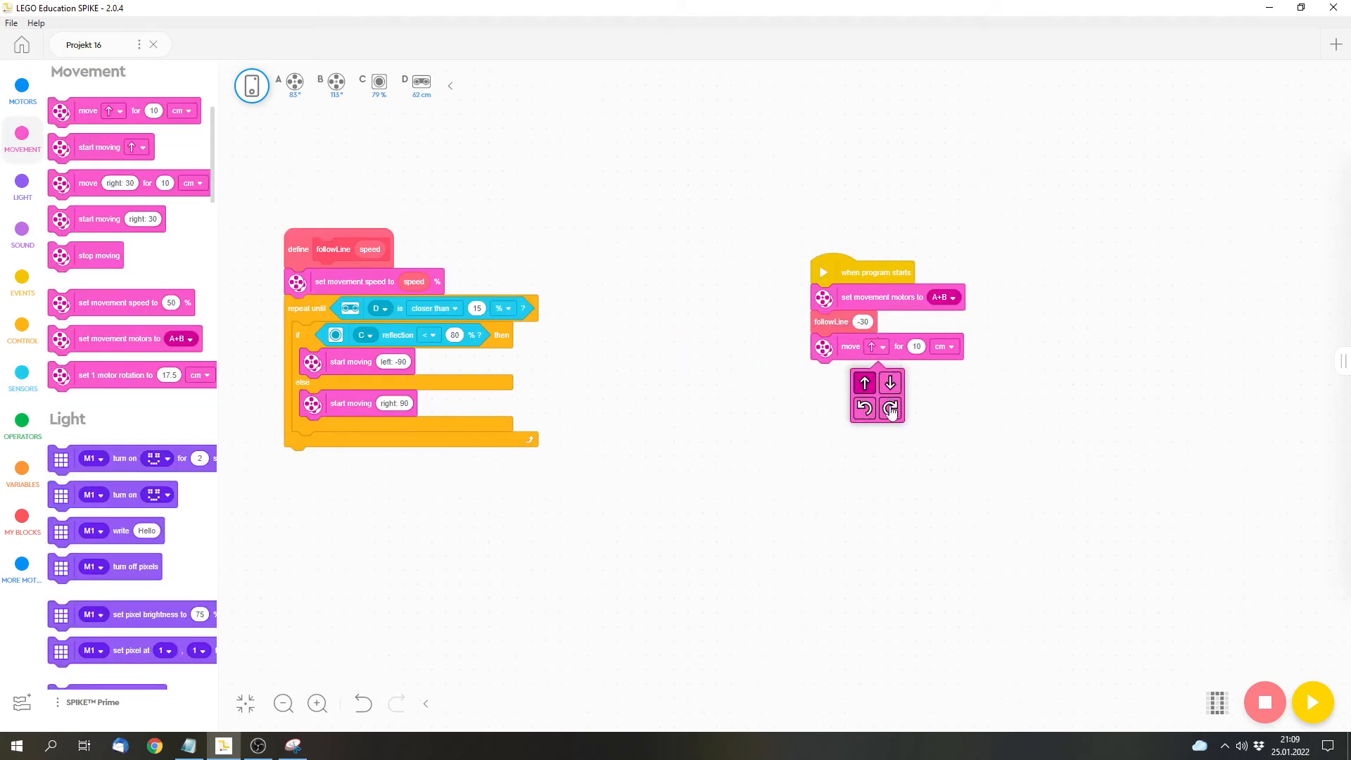
- Make the 10 cm move clockwise and add a followLine call at speed -40 below it
{"action": "left_click", "coordinate": [890, 410]}
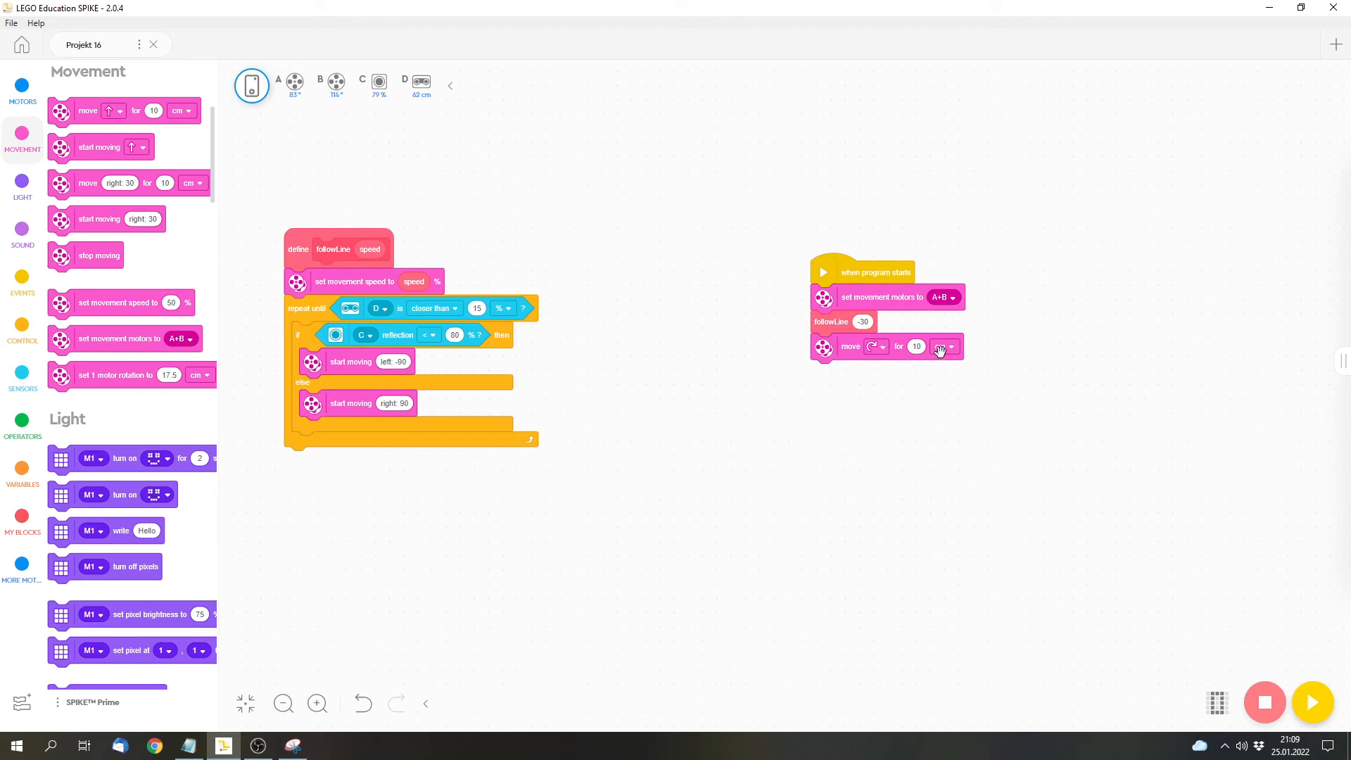
{"action": "left_click_drag", "start_coordinate": [939, 349], "coordinate": [758, 349]}
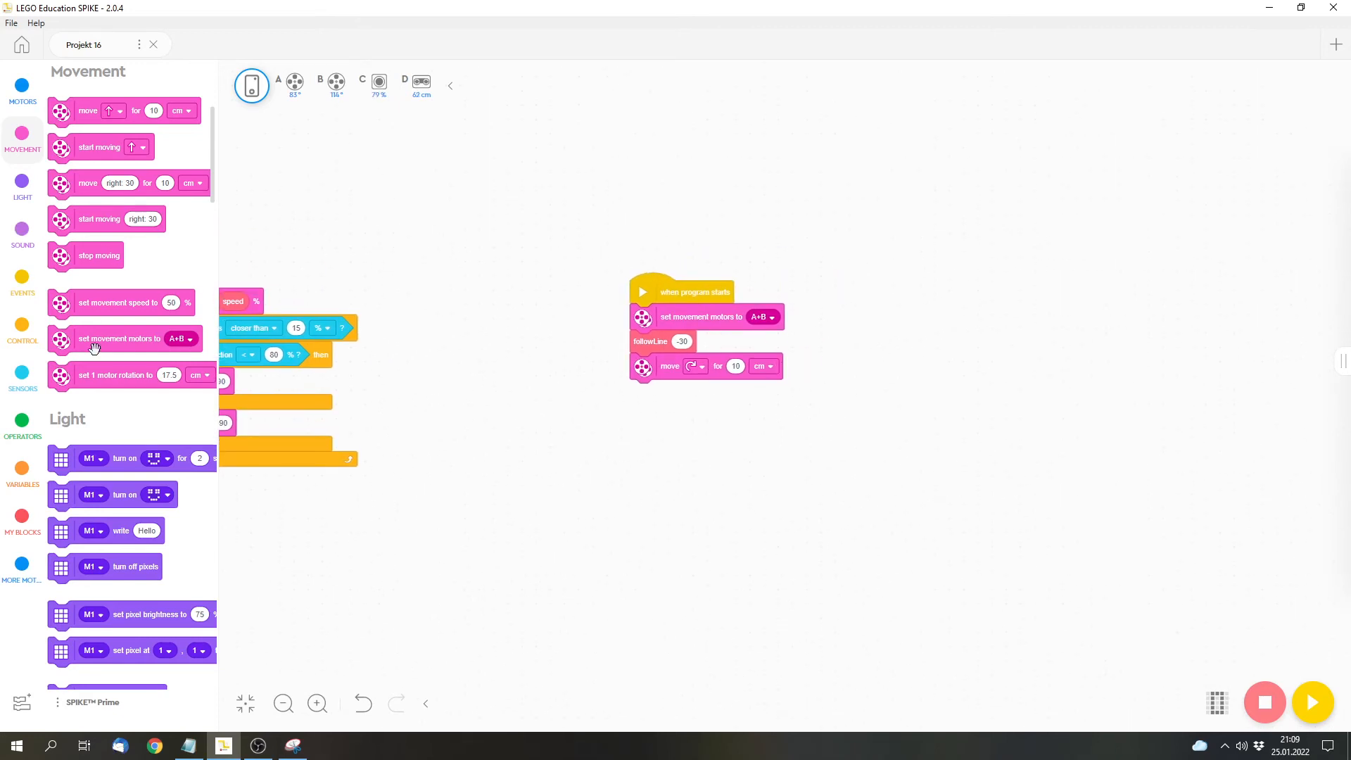
{"action": "left_click", "coordinate": [23, 521]}
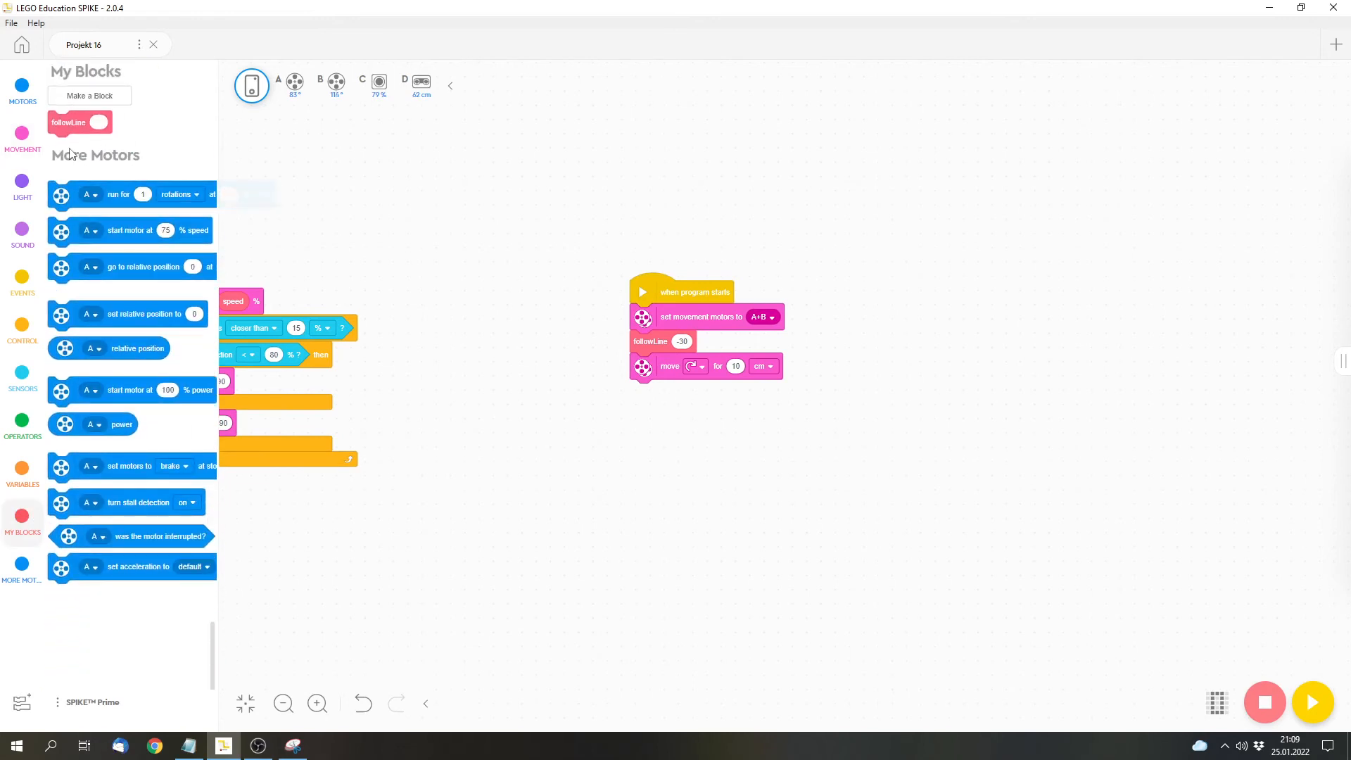
{"action": "left_click_drag", "start_coordinate": [69, 122], "coordinate": [661, 390]}
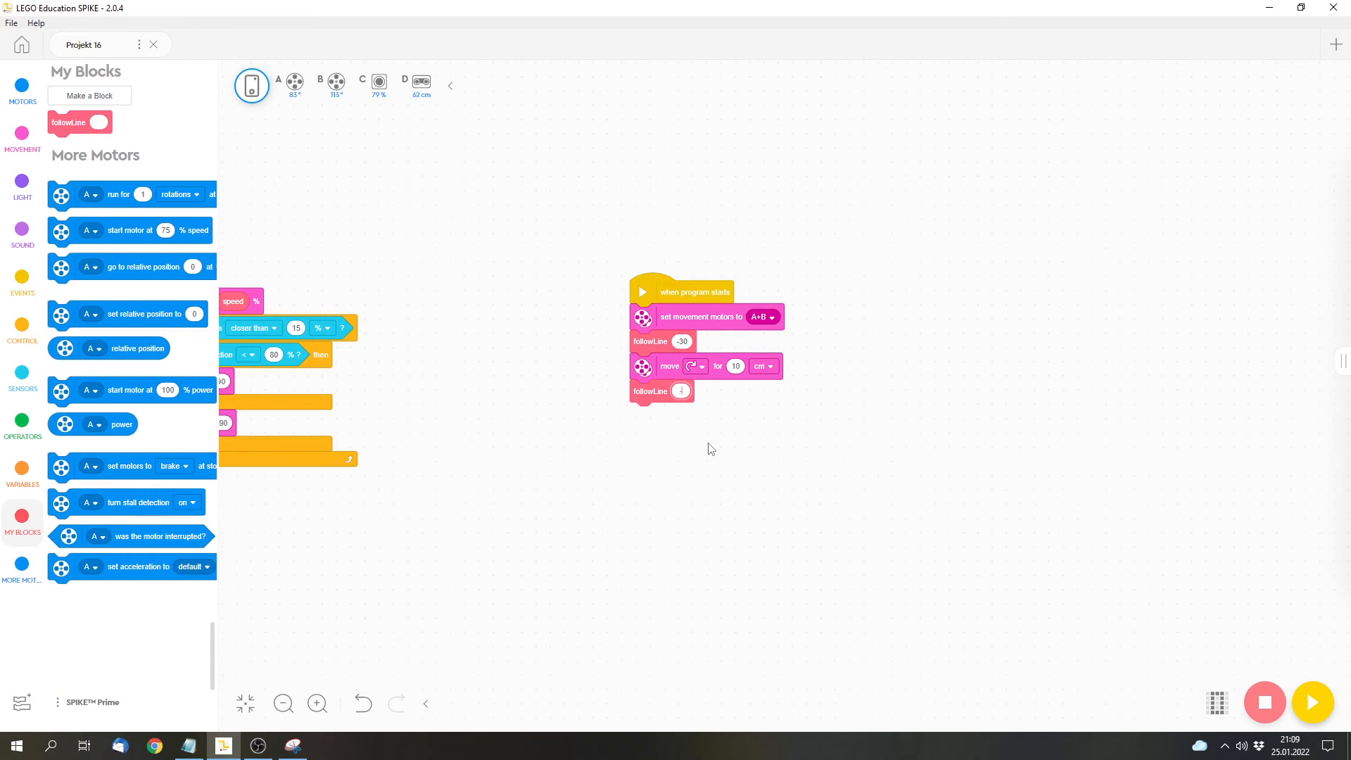
{"action": "type", "text": "-40"}
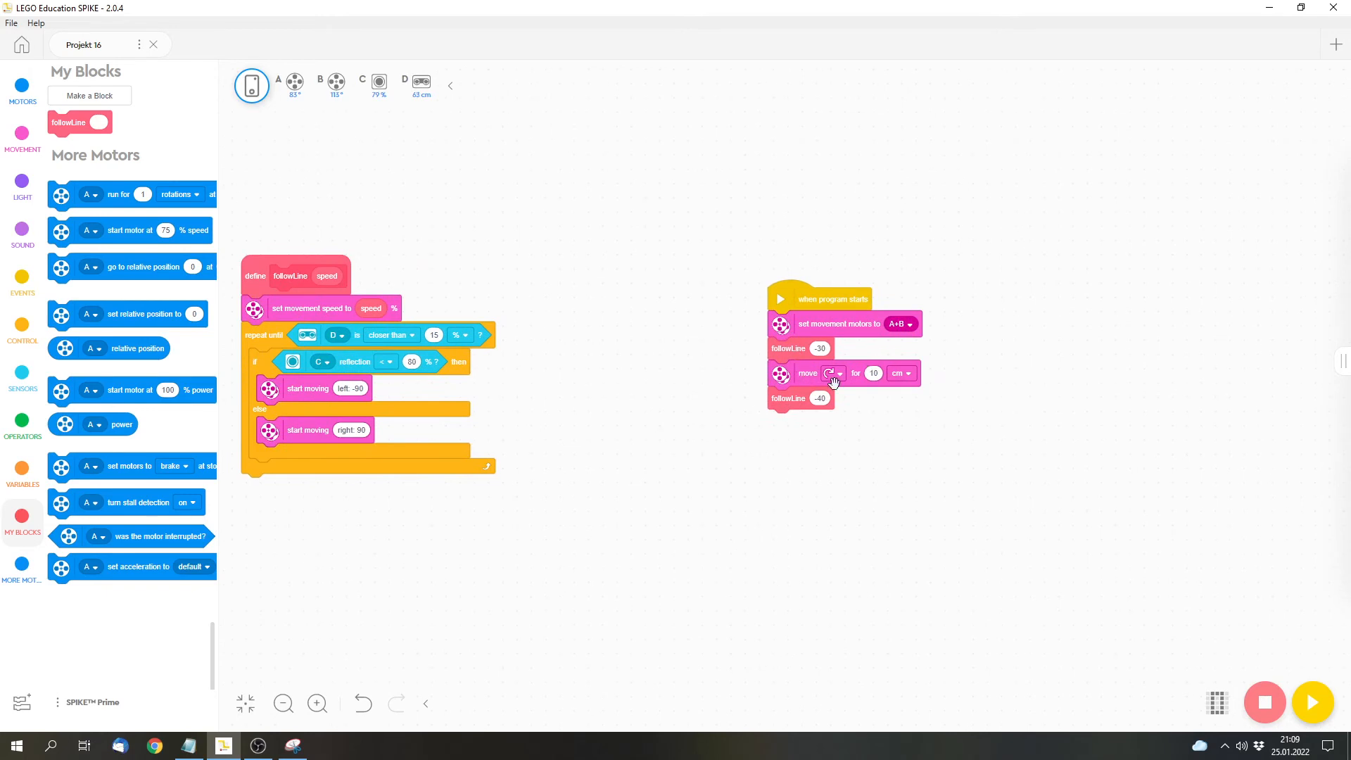
{"action": "mouse_move", "coordinate": [888, 438]}
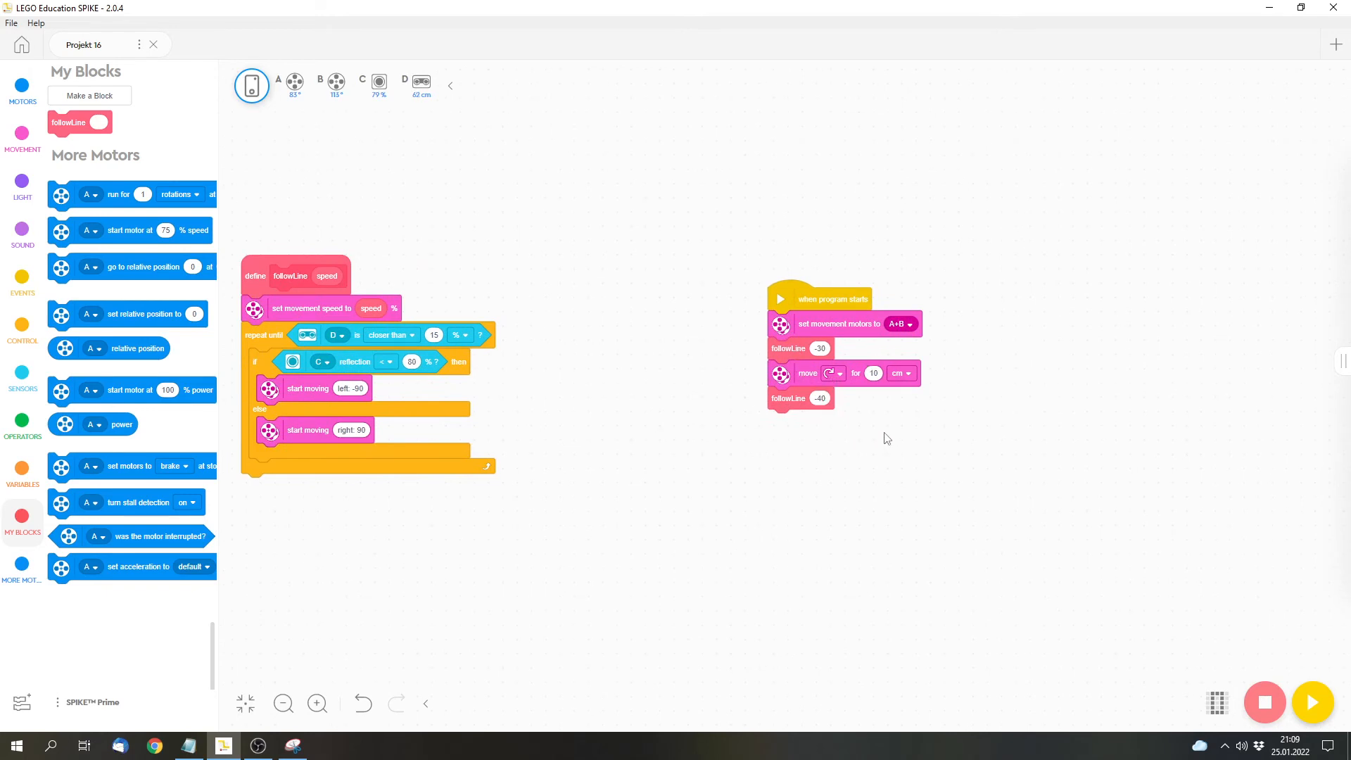
{"action": "mouse_move", "coordinate": [894, 412]}
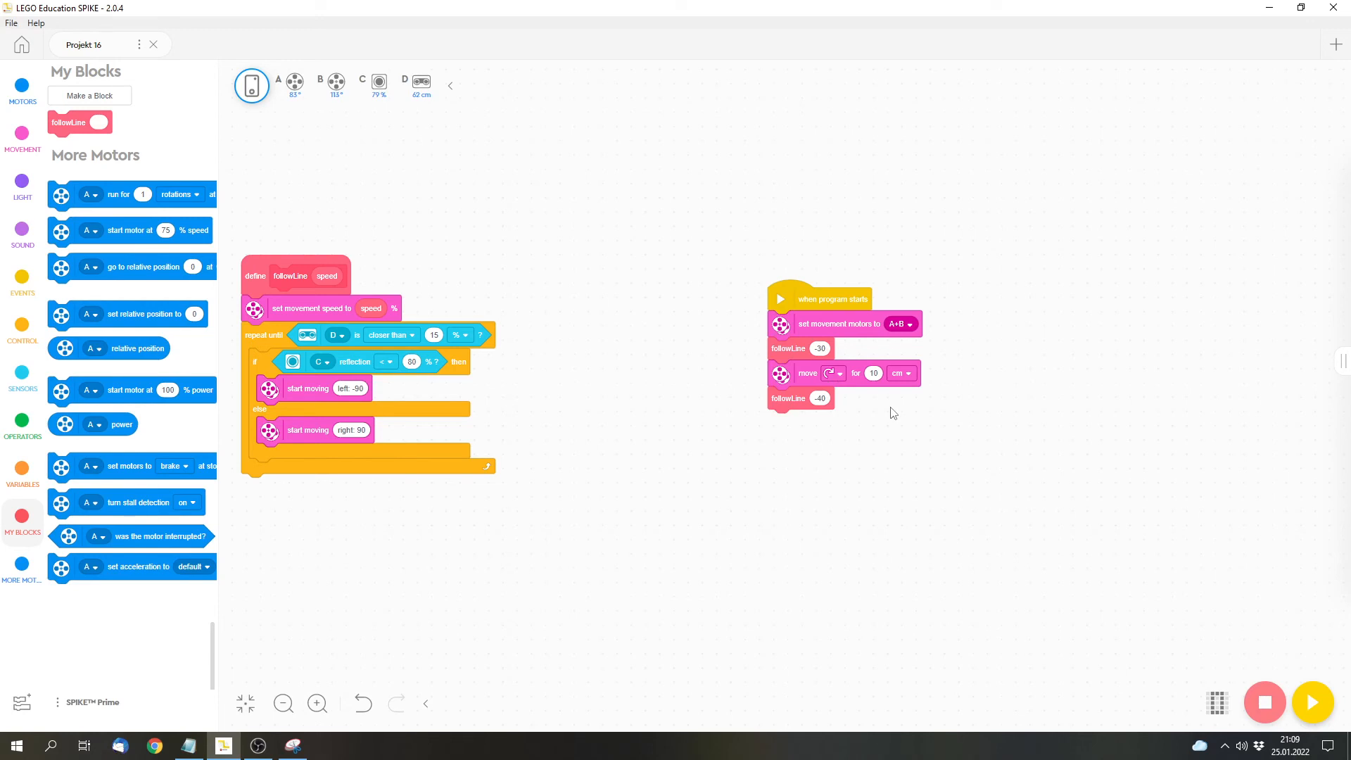
{"action": "mouse_move", "coordinate": [1086, 369]}
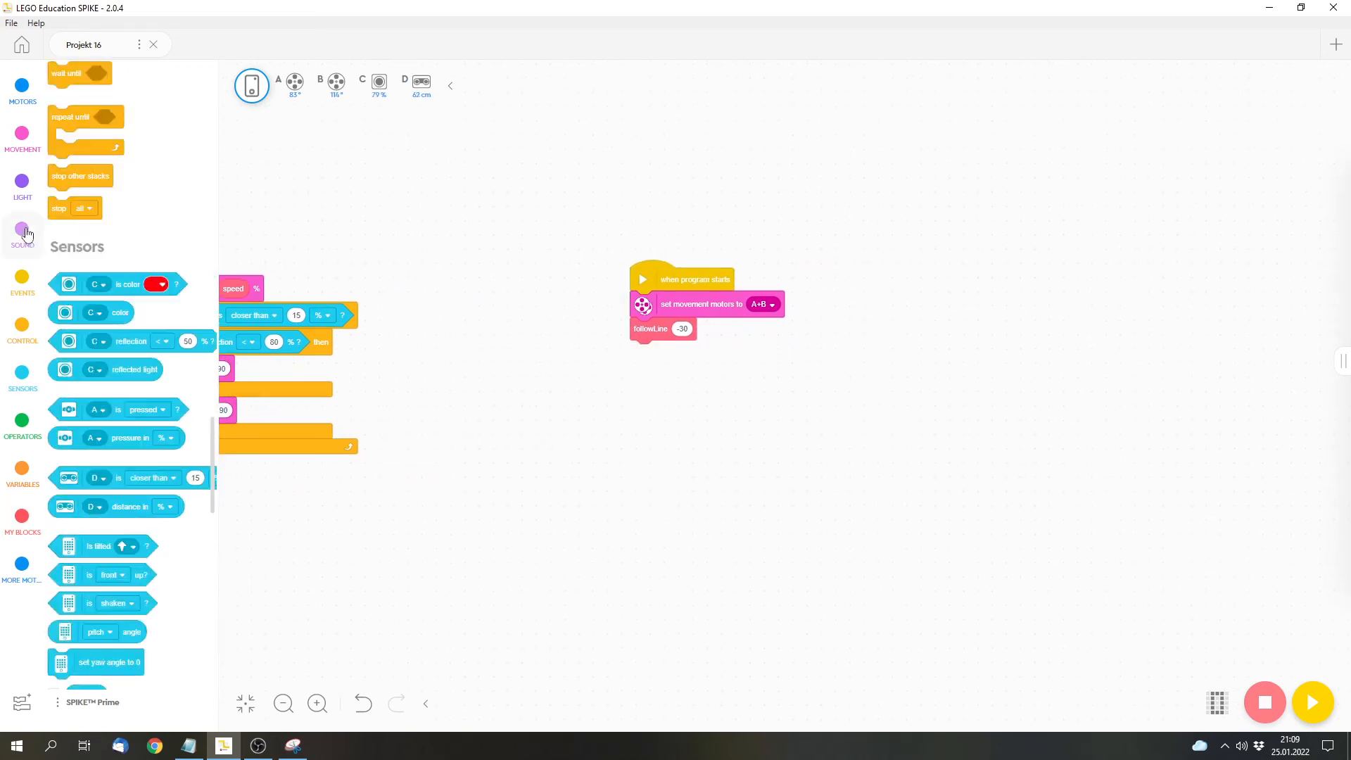
- Go through the Sound category to the Light matrix display blocks
{"action": "left_click", "coordinate": [22, 280]}
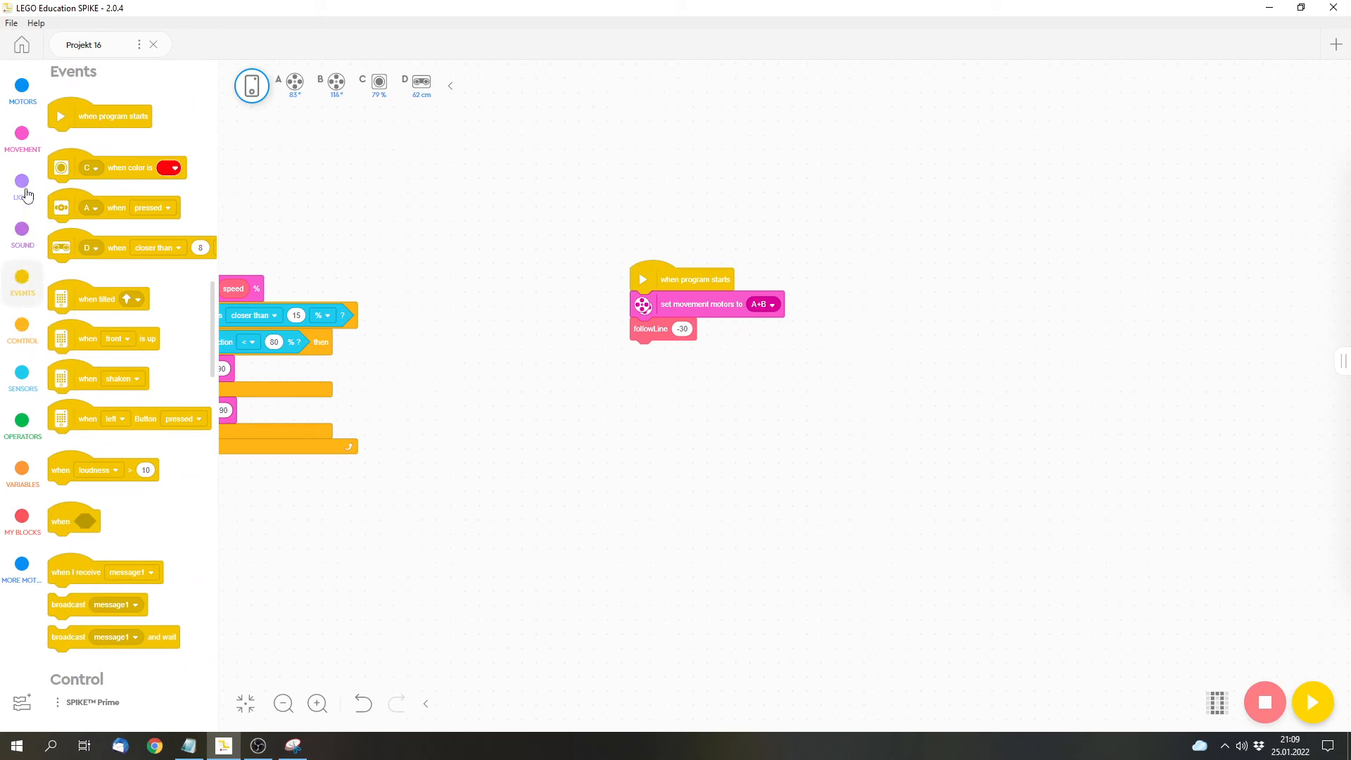
{"action": "left_click", "coordinate": [22, 185]}
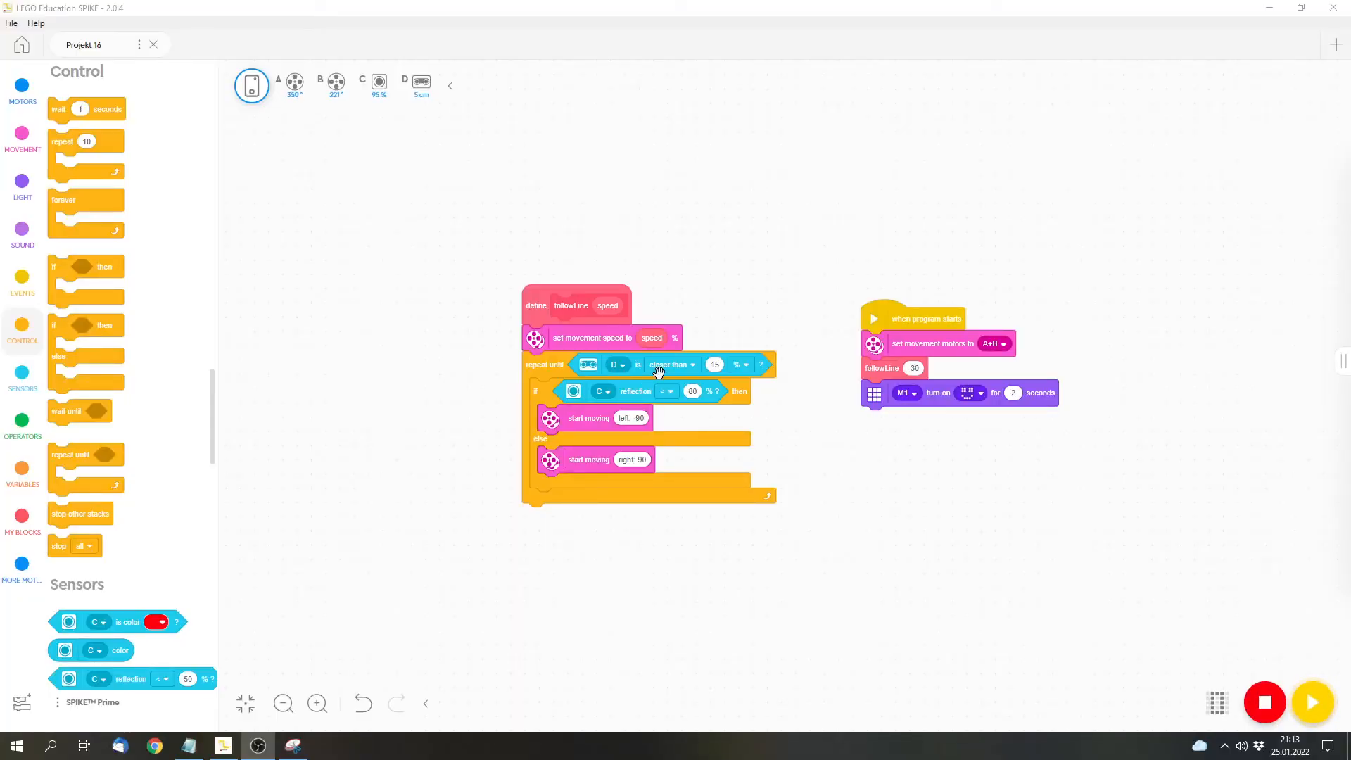
{"action": "mouse_move", "coordinate": [767, 424]}
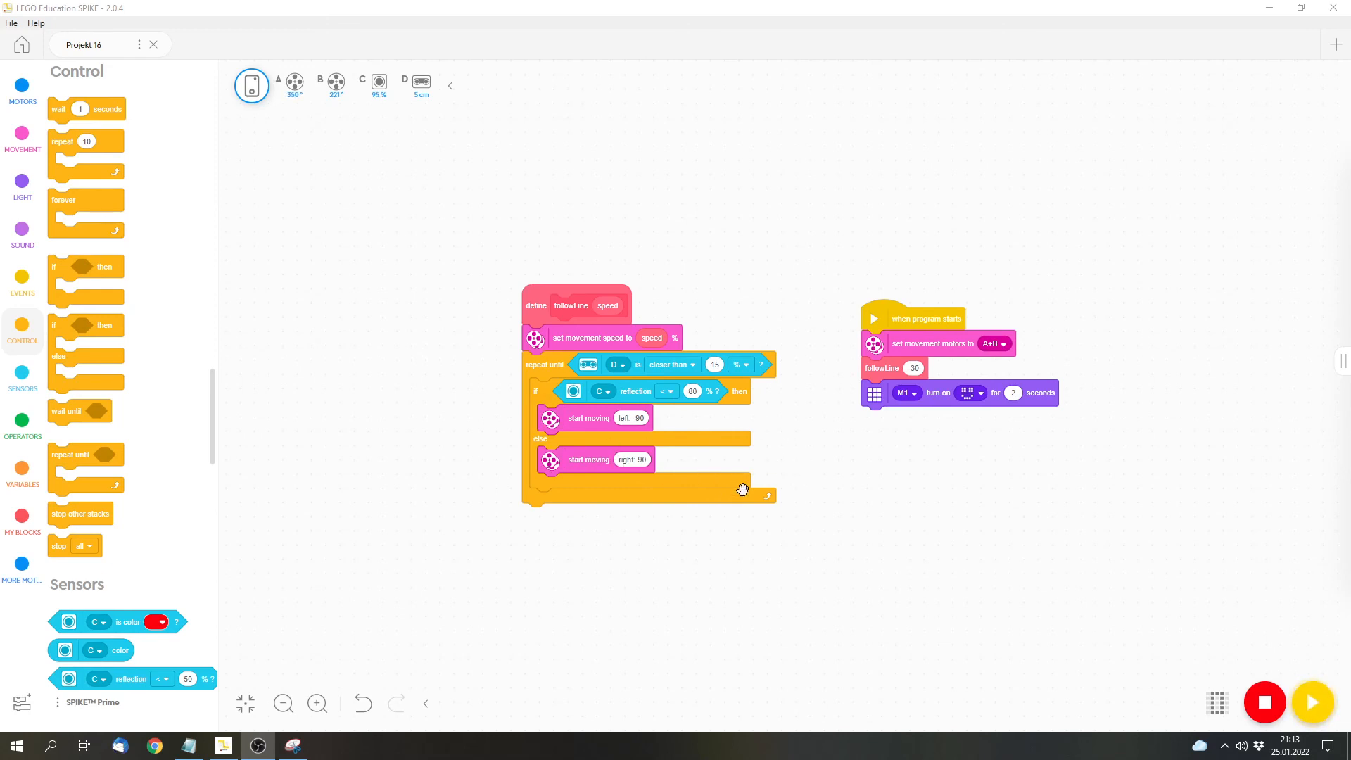
{"action": "mouse_move", "coordinate": [752, 511]}
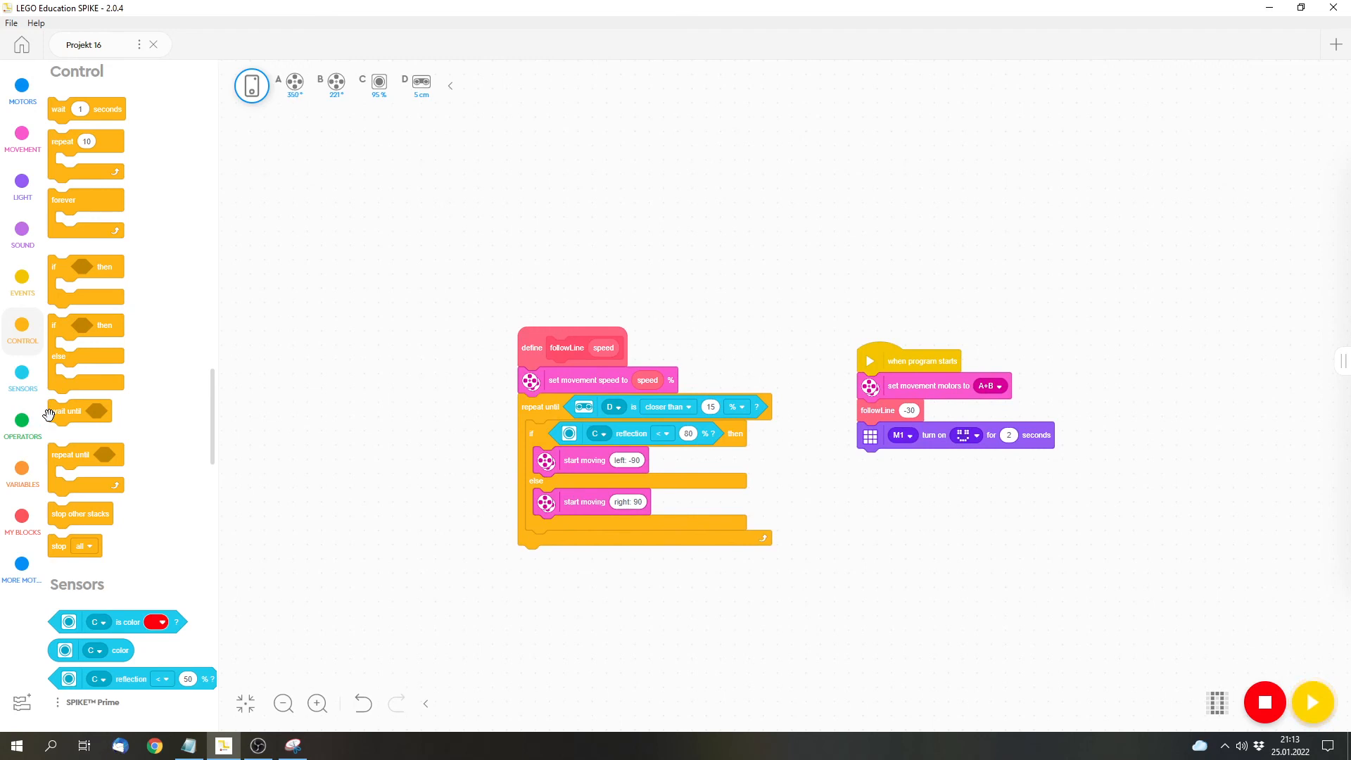
{"action": "left_click", "coordinate": [710, 407]}
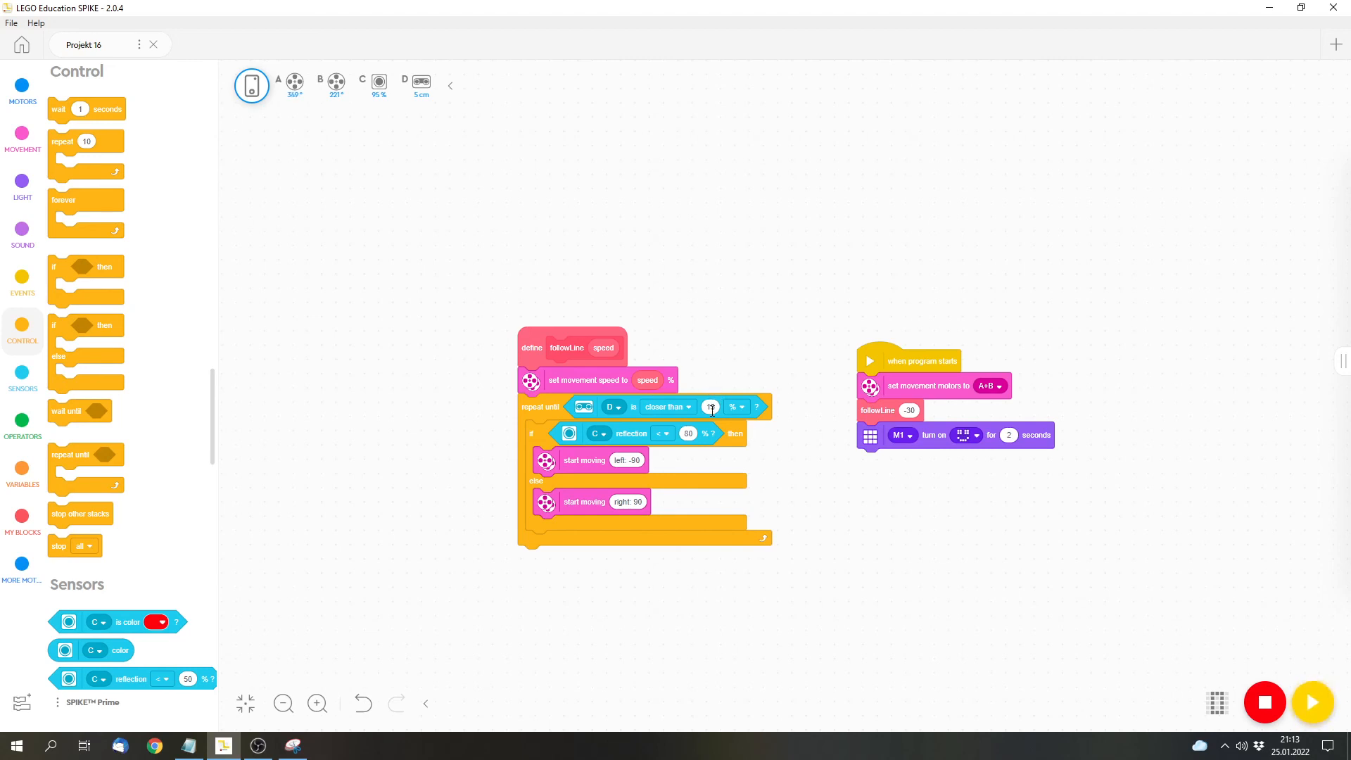